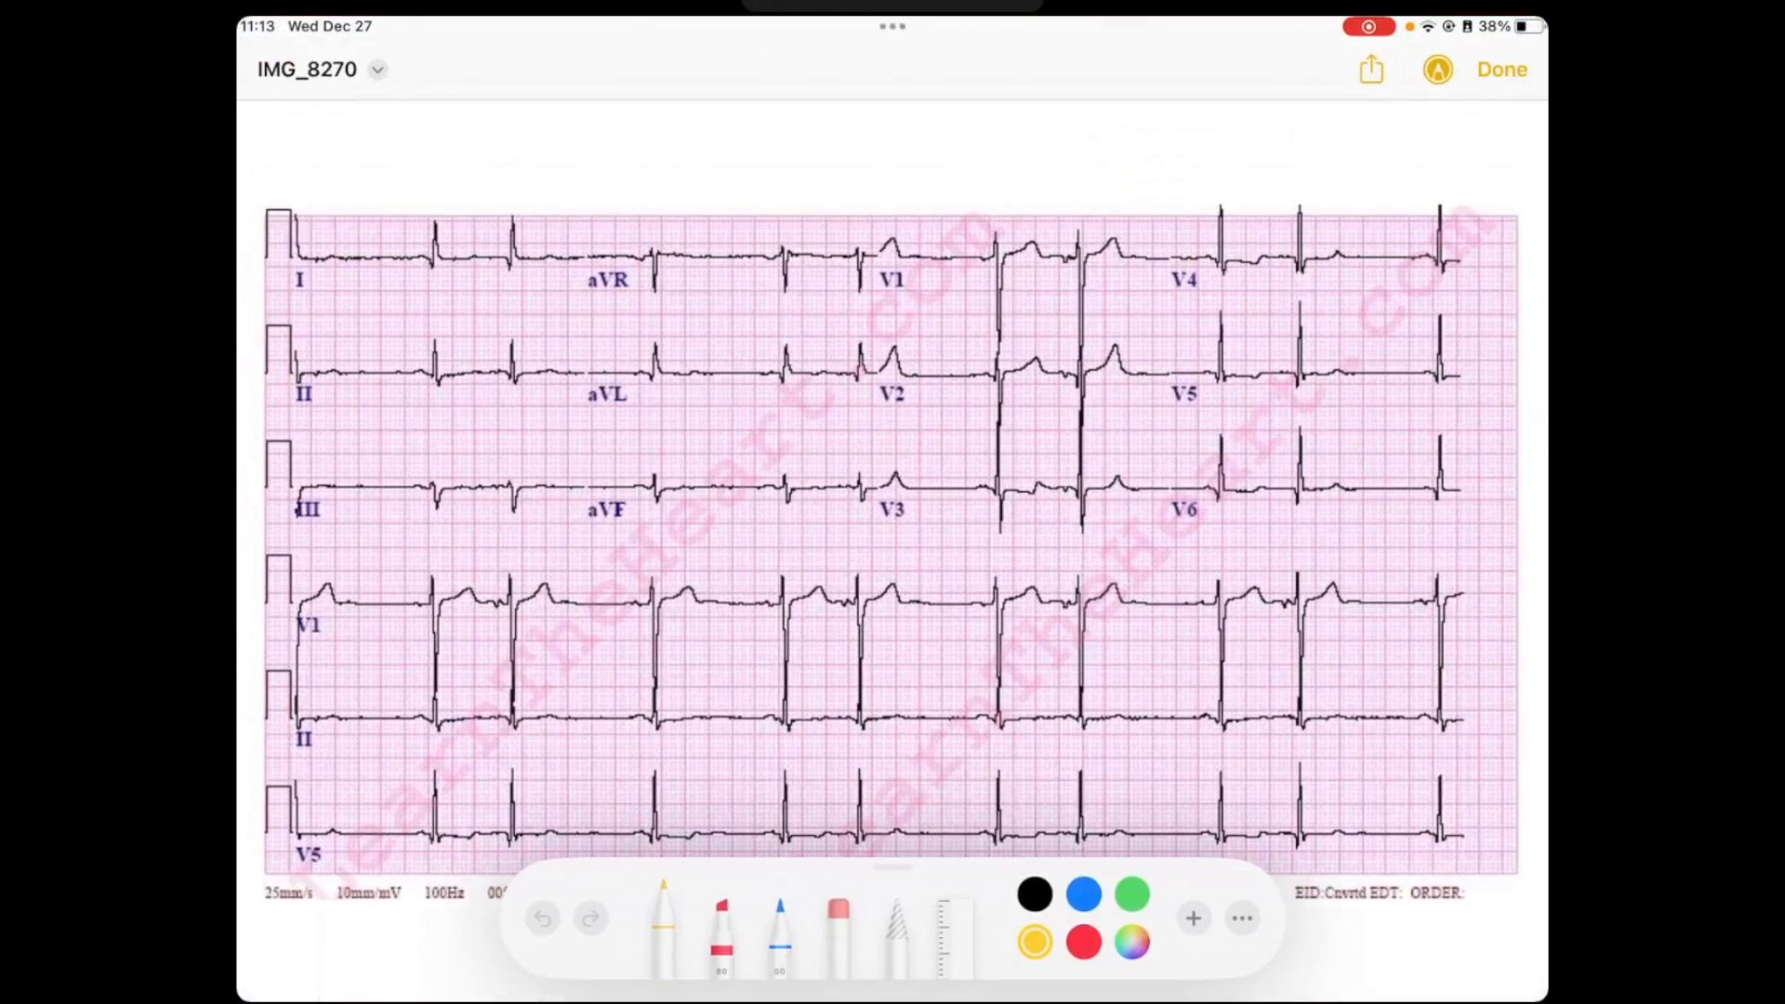
Handwrite the blue note 'Bigeminy → every 2nd beats' above lead II
left_click(1080, 894)
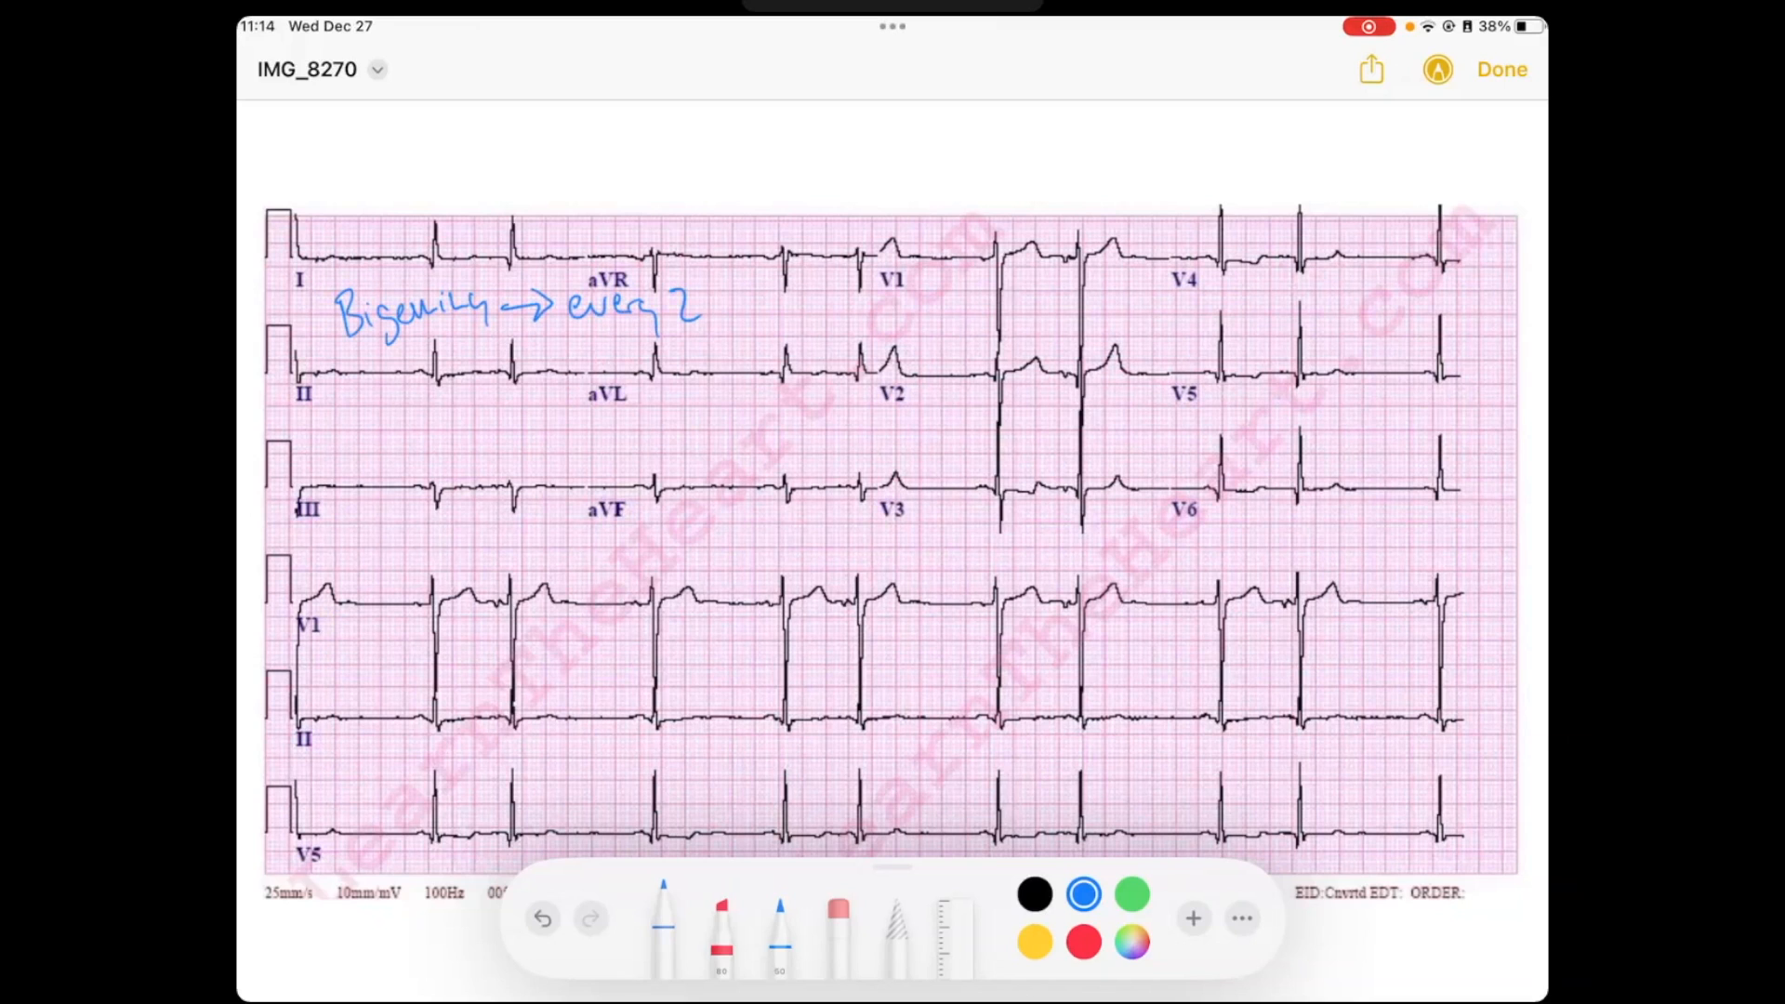
left_click_drag(711, 308, 786, 308)
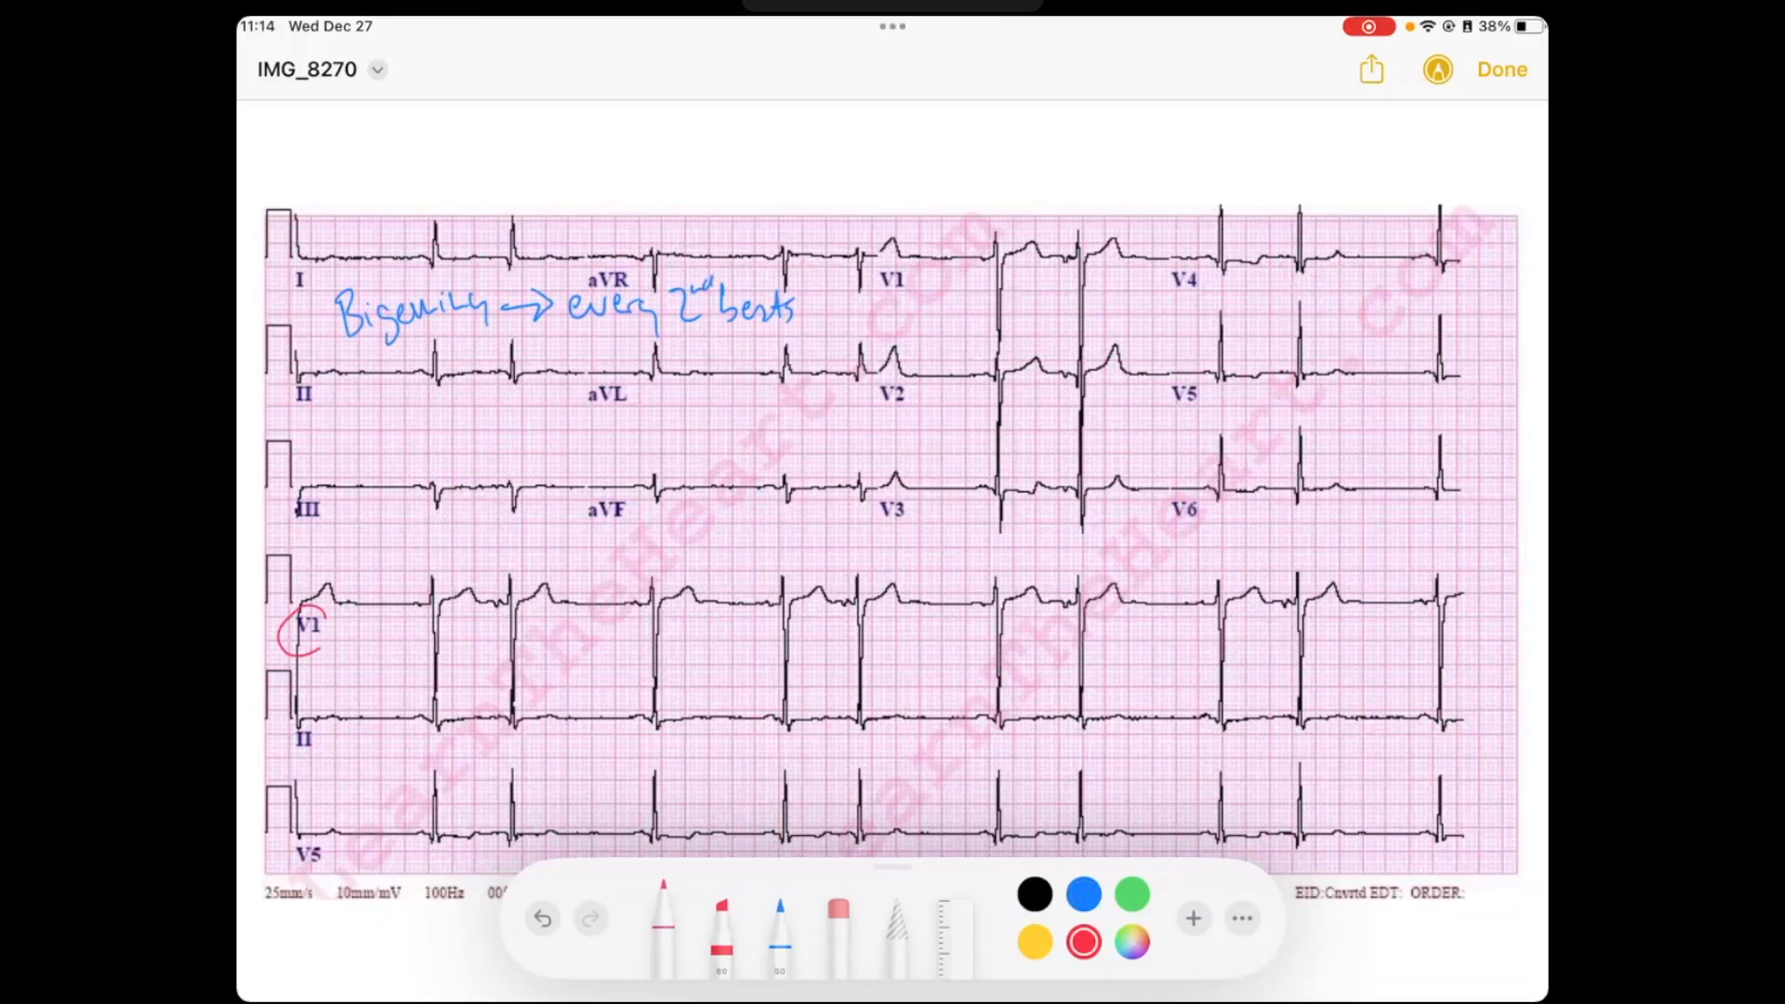
Circle the V1 label in red and mark the early beat with arrows and a vertical line
left_click_drag(285, 604, 330, 638)
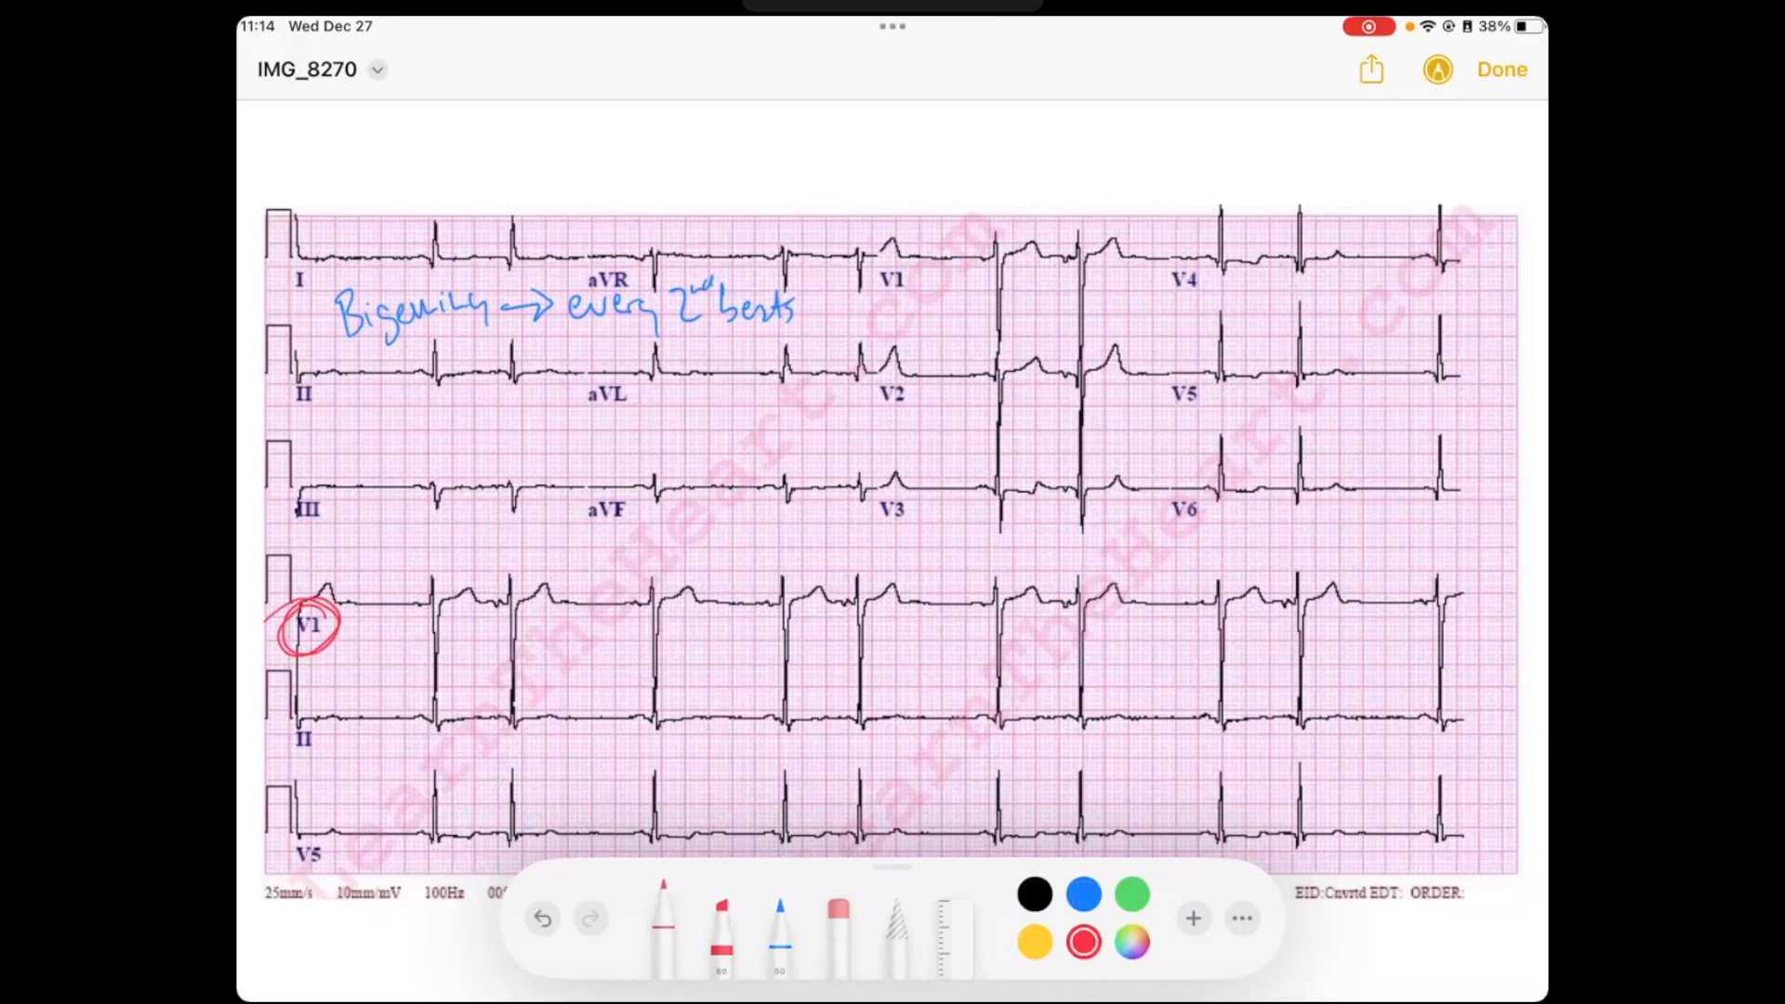
left_click_drag(740, 638, 775, 604)
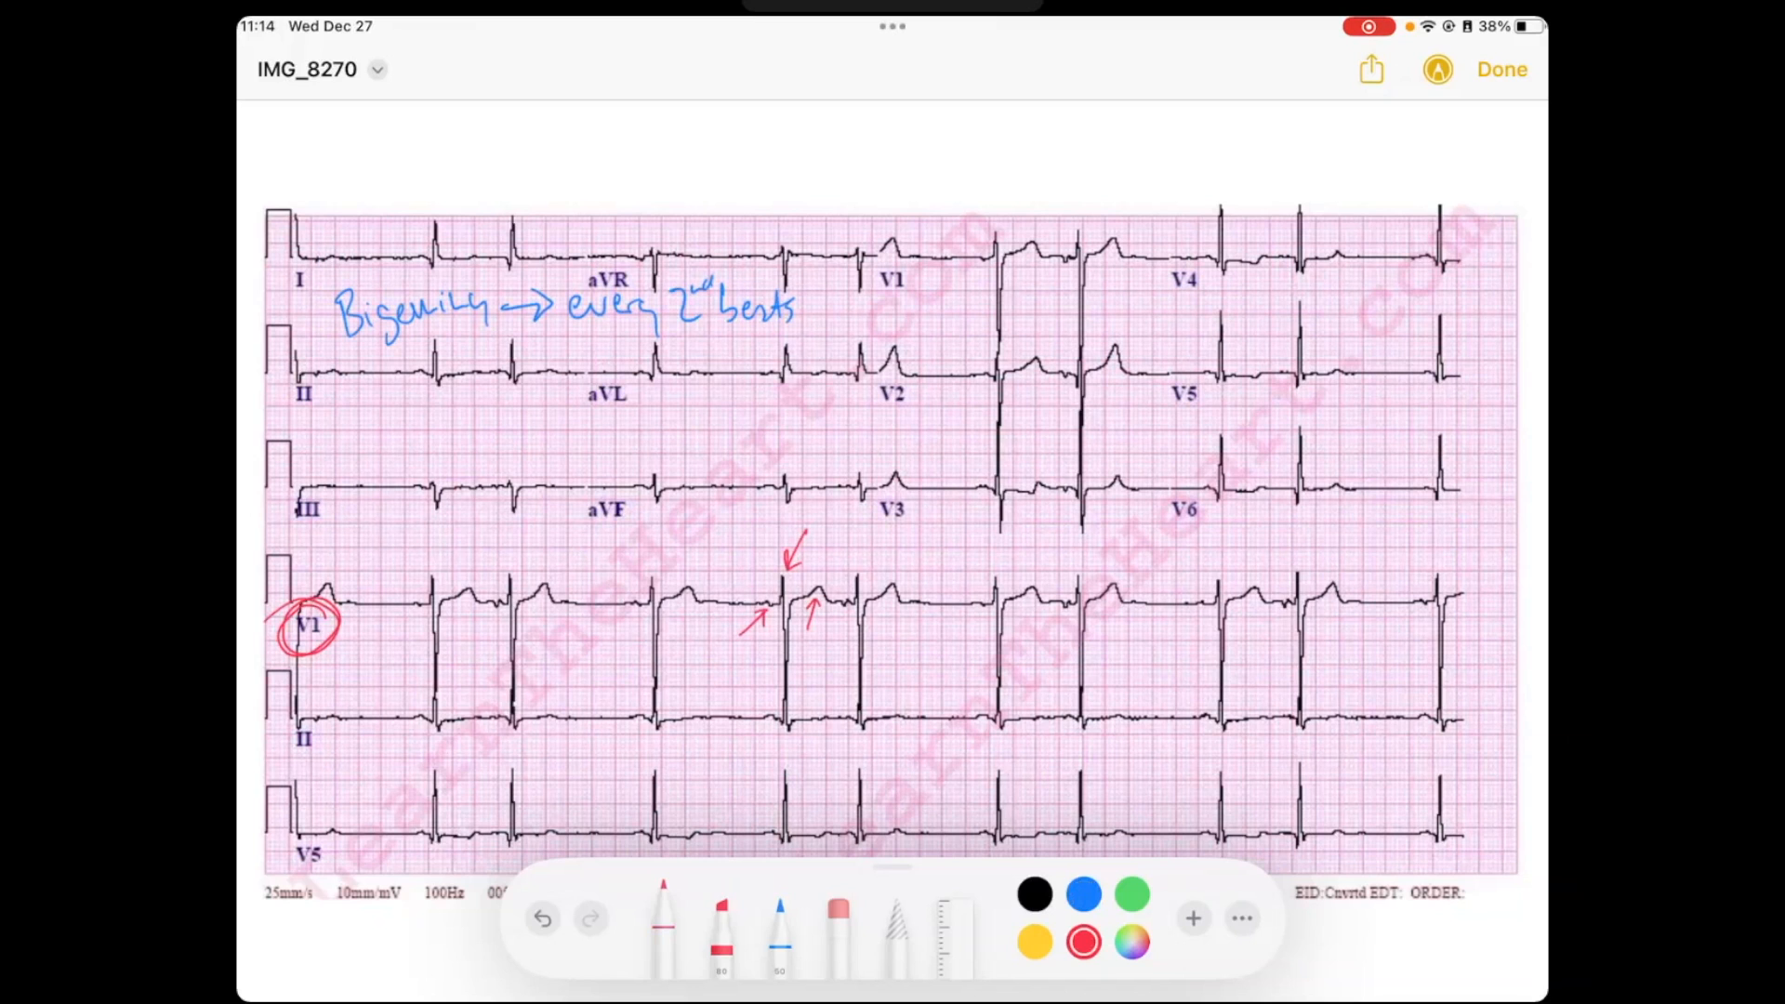
left_click_drag(837, 558, 837, 666)
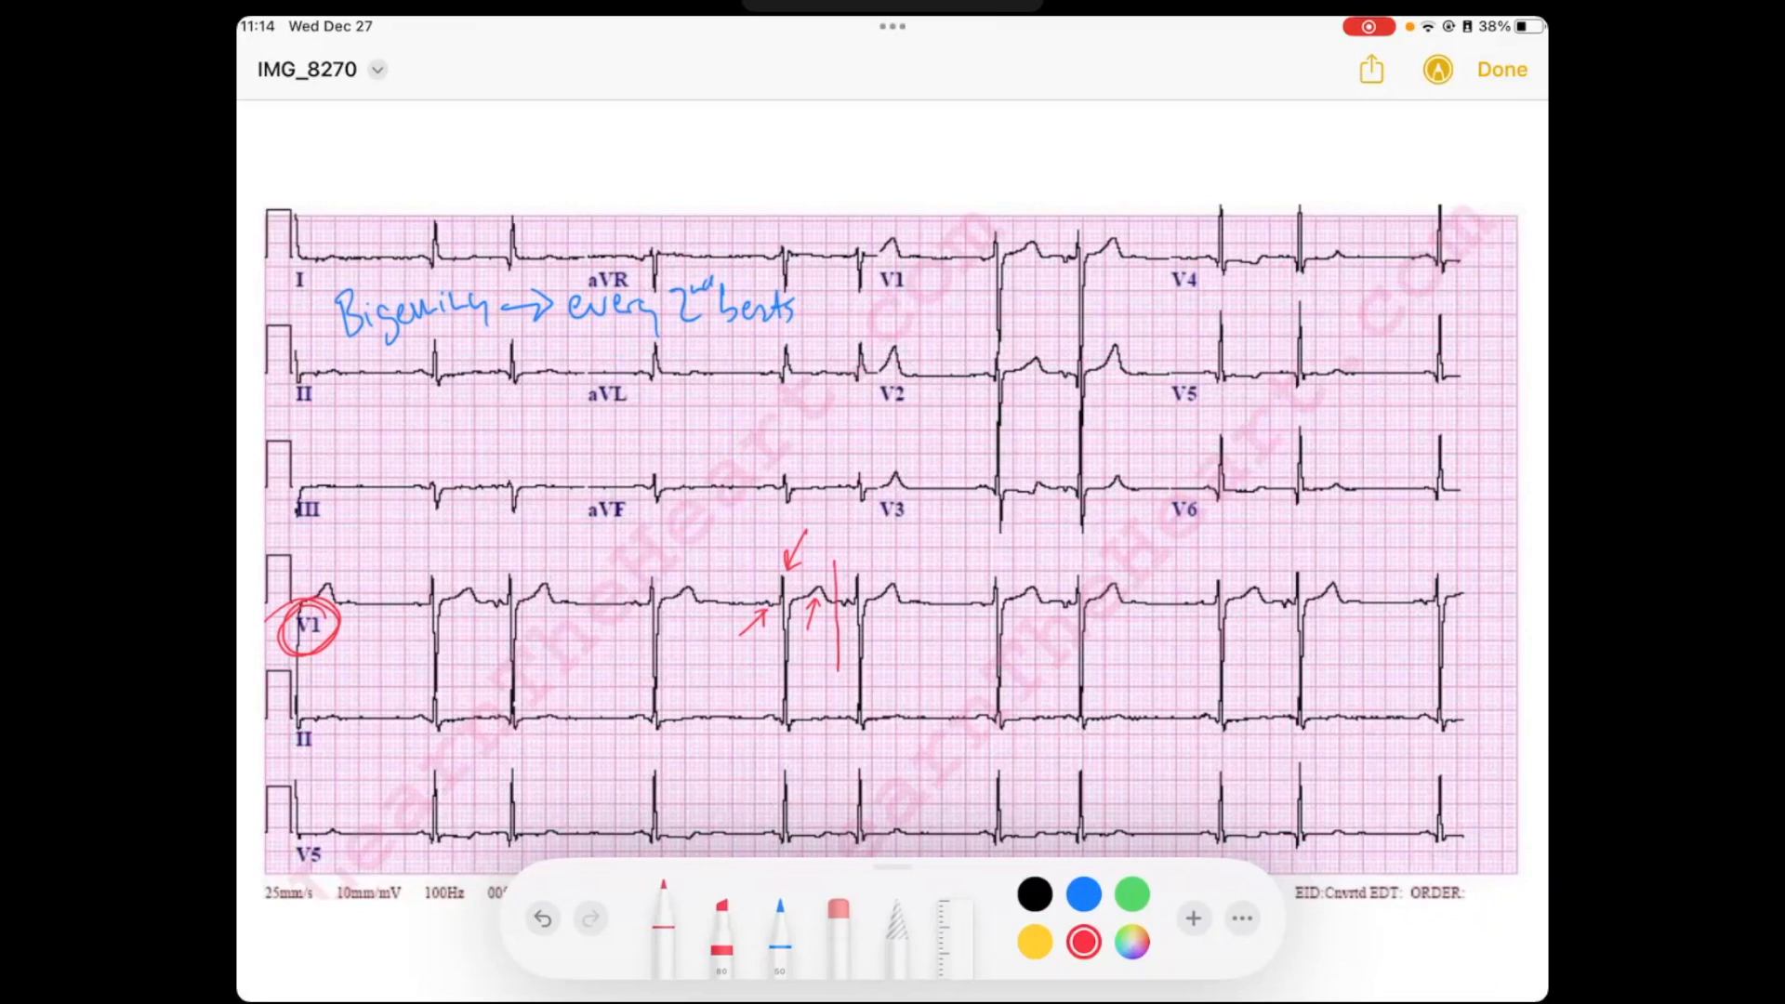
Box the early beat in red, bracket the interval and tick the following beats
left_click_drag(837, 587, 877, 690)
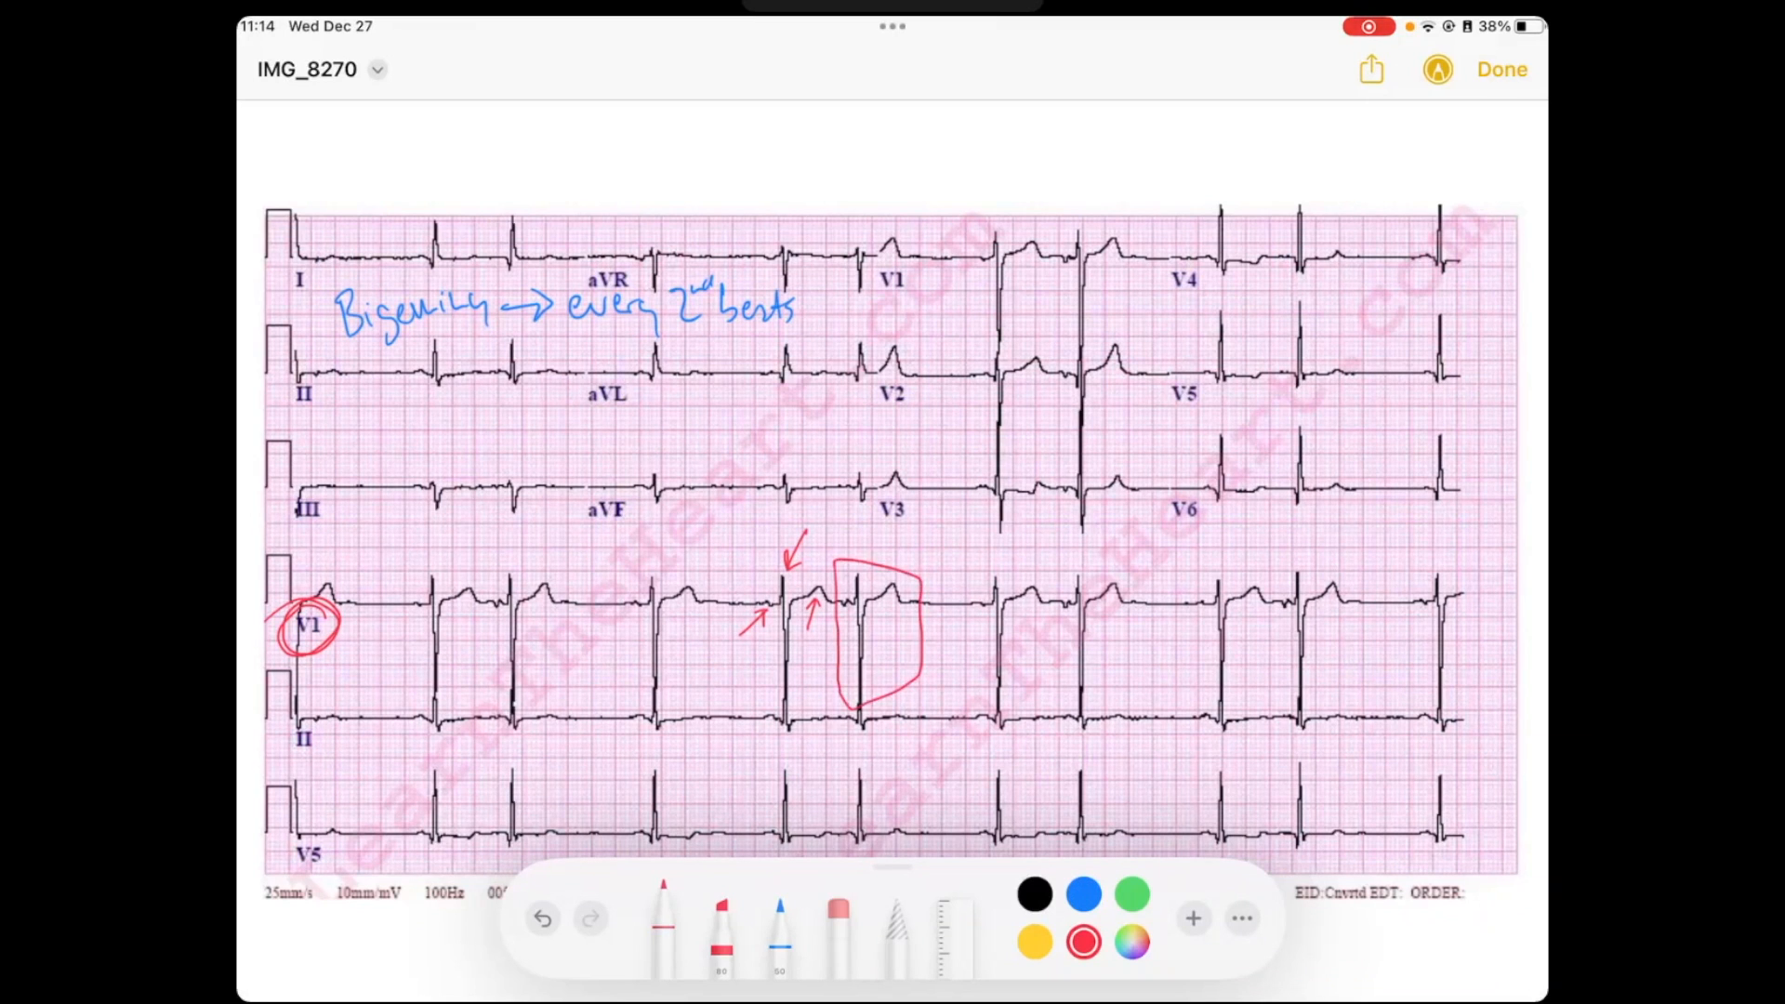
left_click_drag(871, 535, 990, 535)
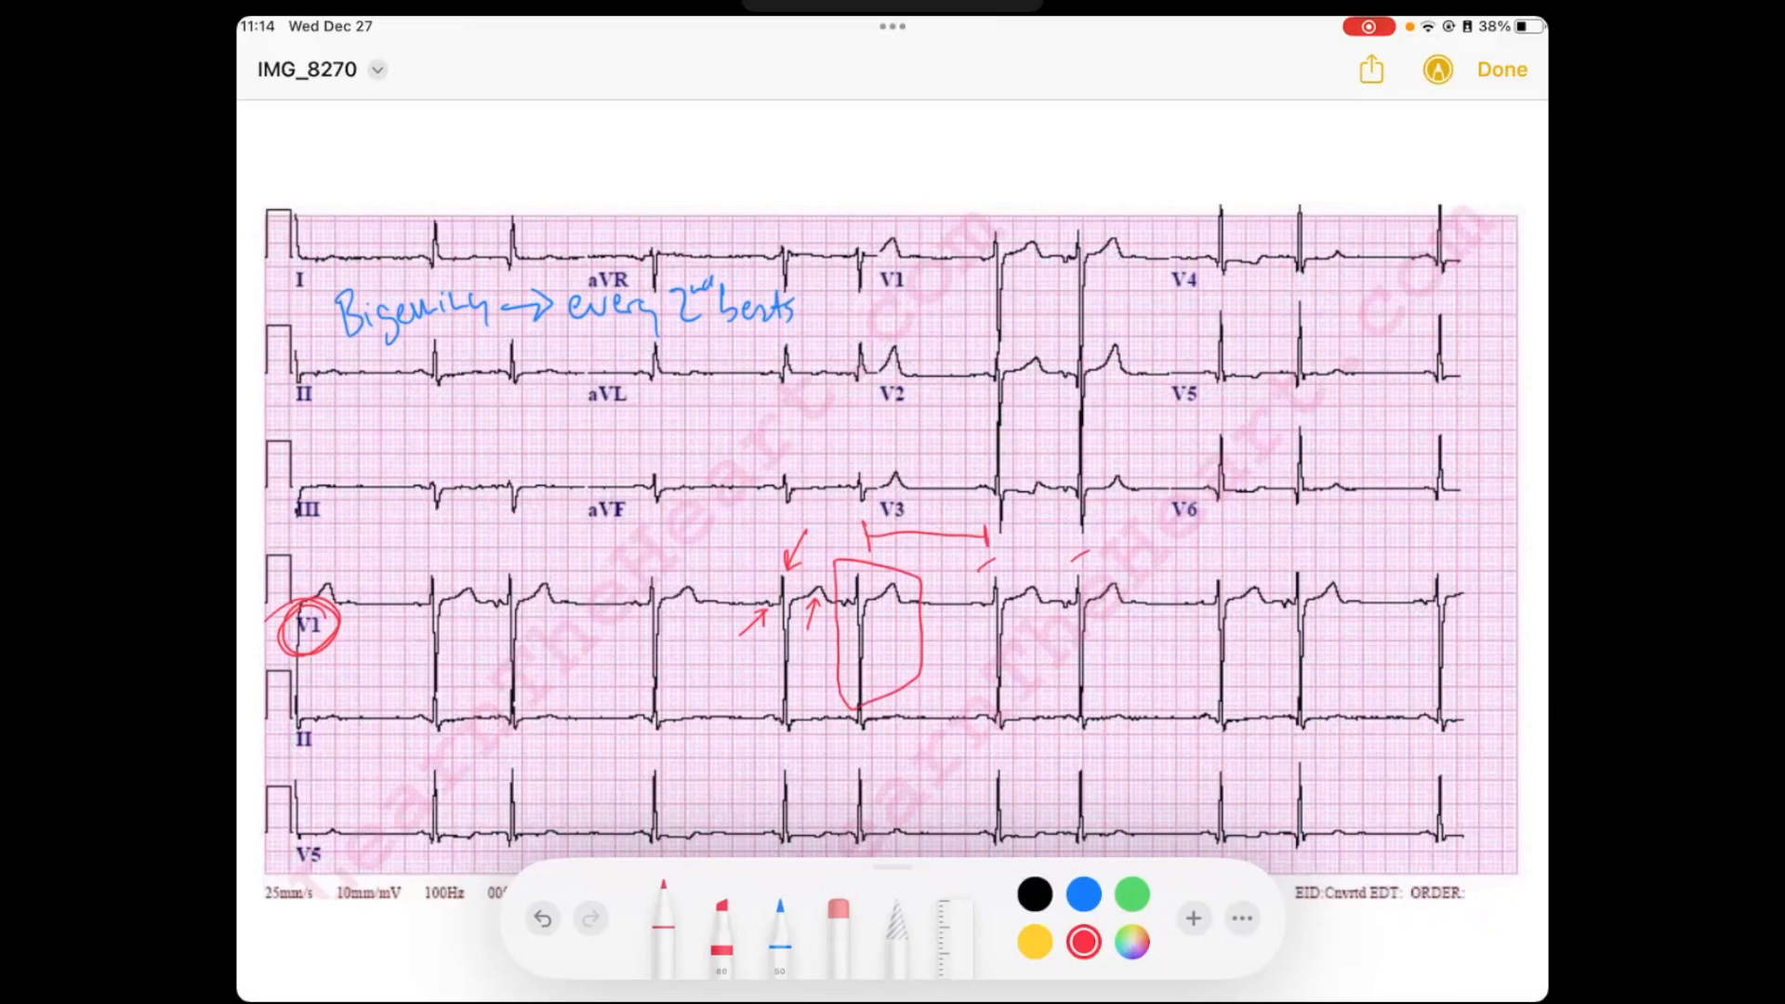
left_click_drag(1207, 564, 1320, 547)
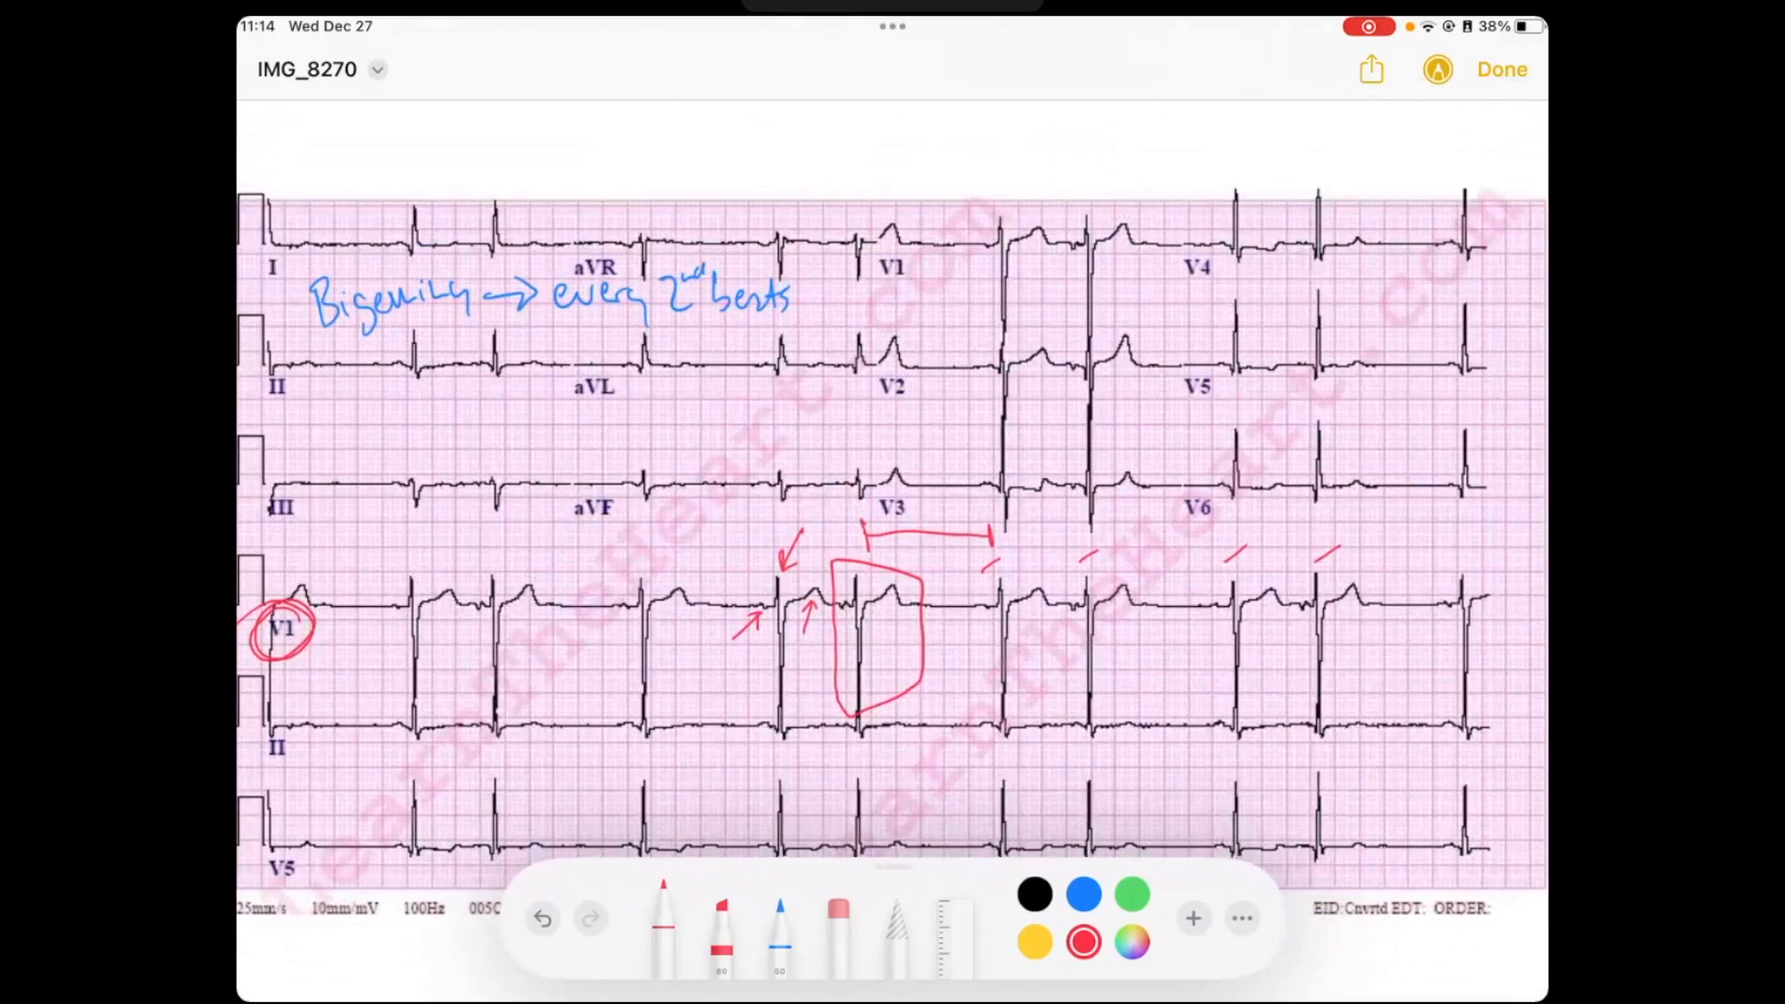
Box a rhythm-strip P wave in green, then return the ink to blue for the label circles
left_click(1130, 893)
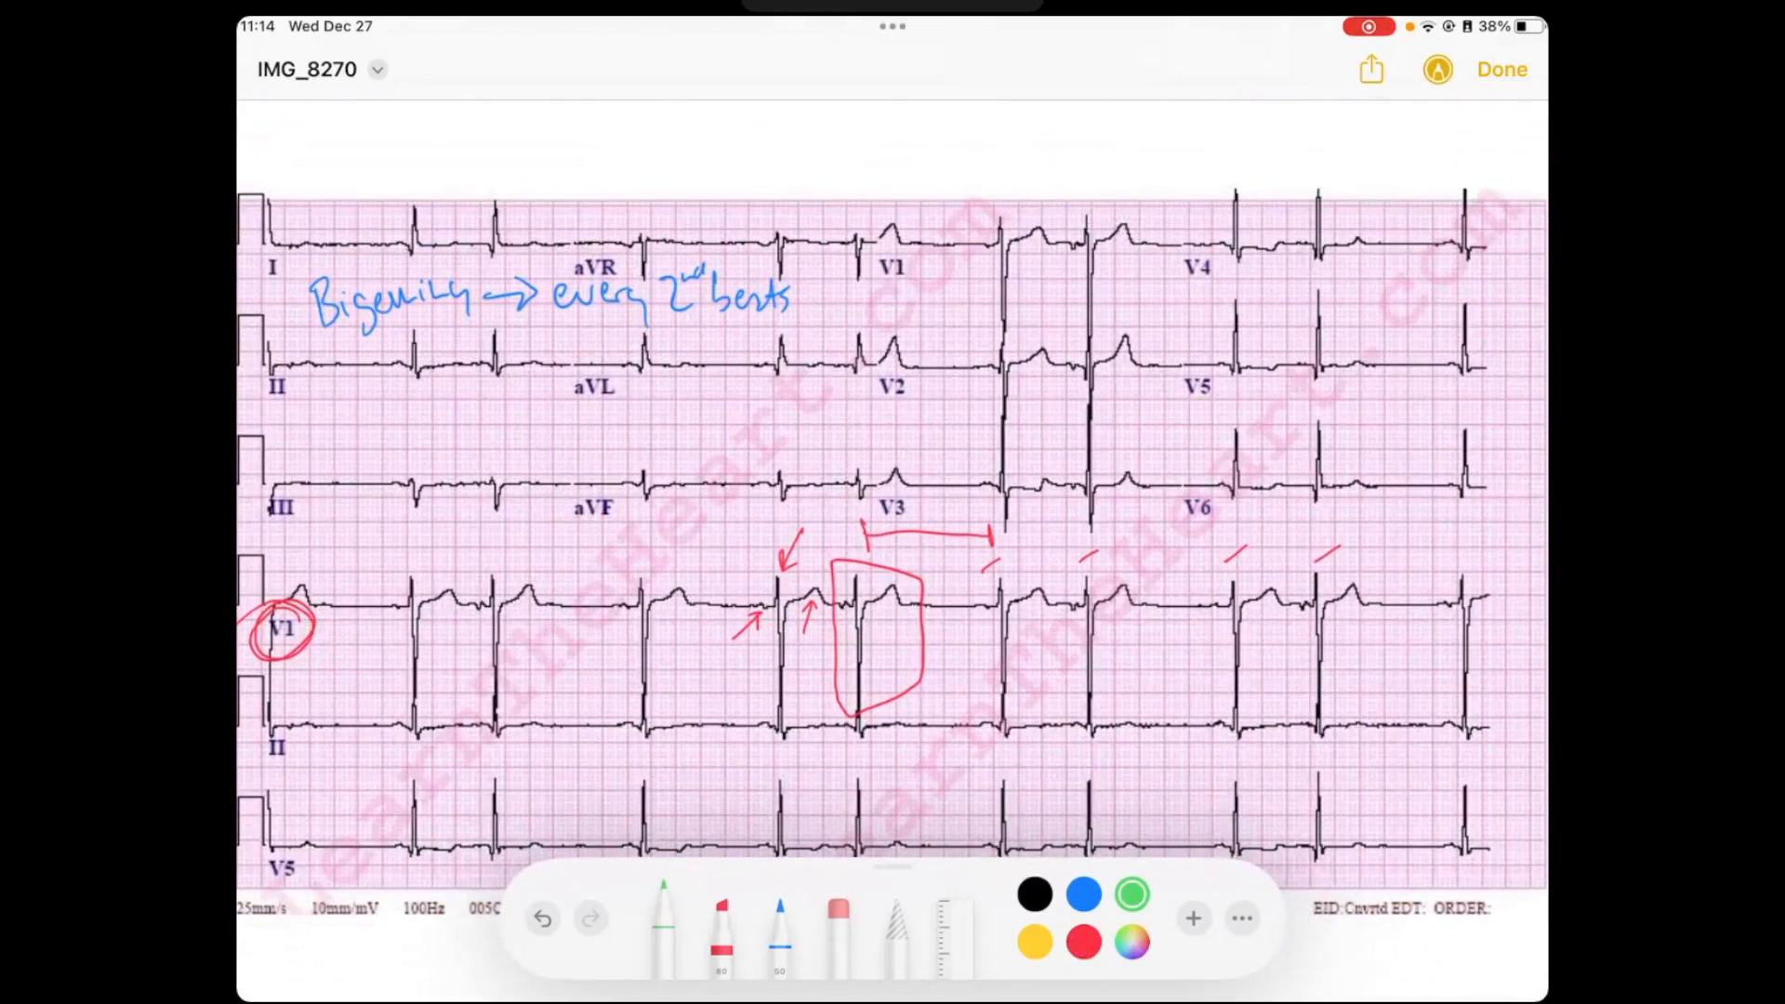
left_click_drag(975, 592, 985, 633)
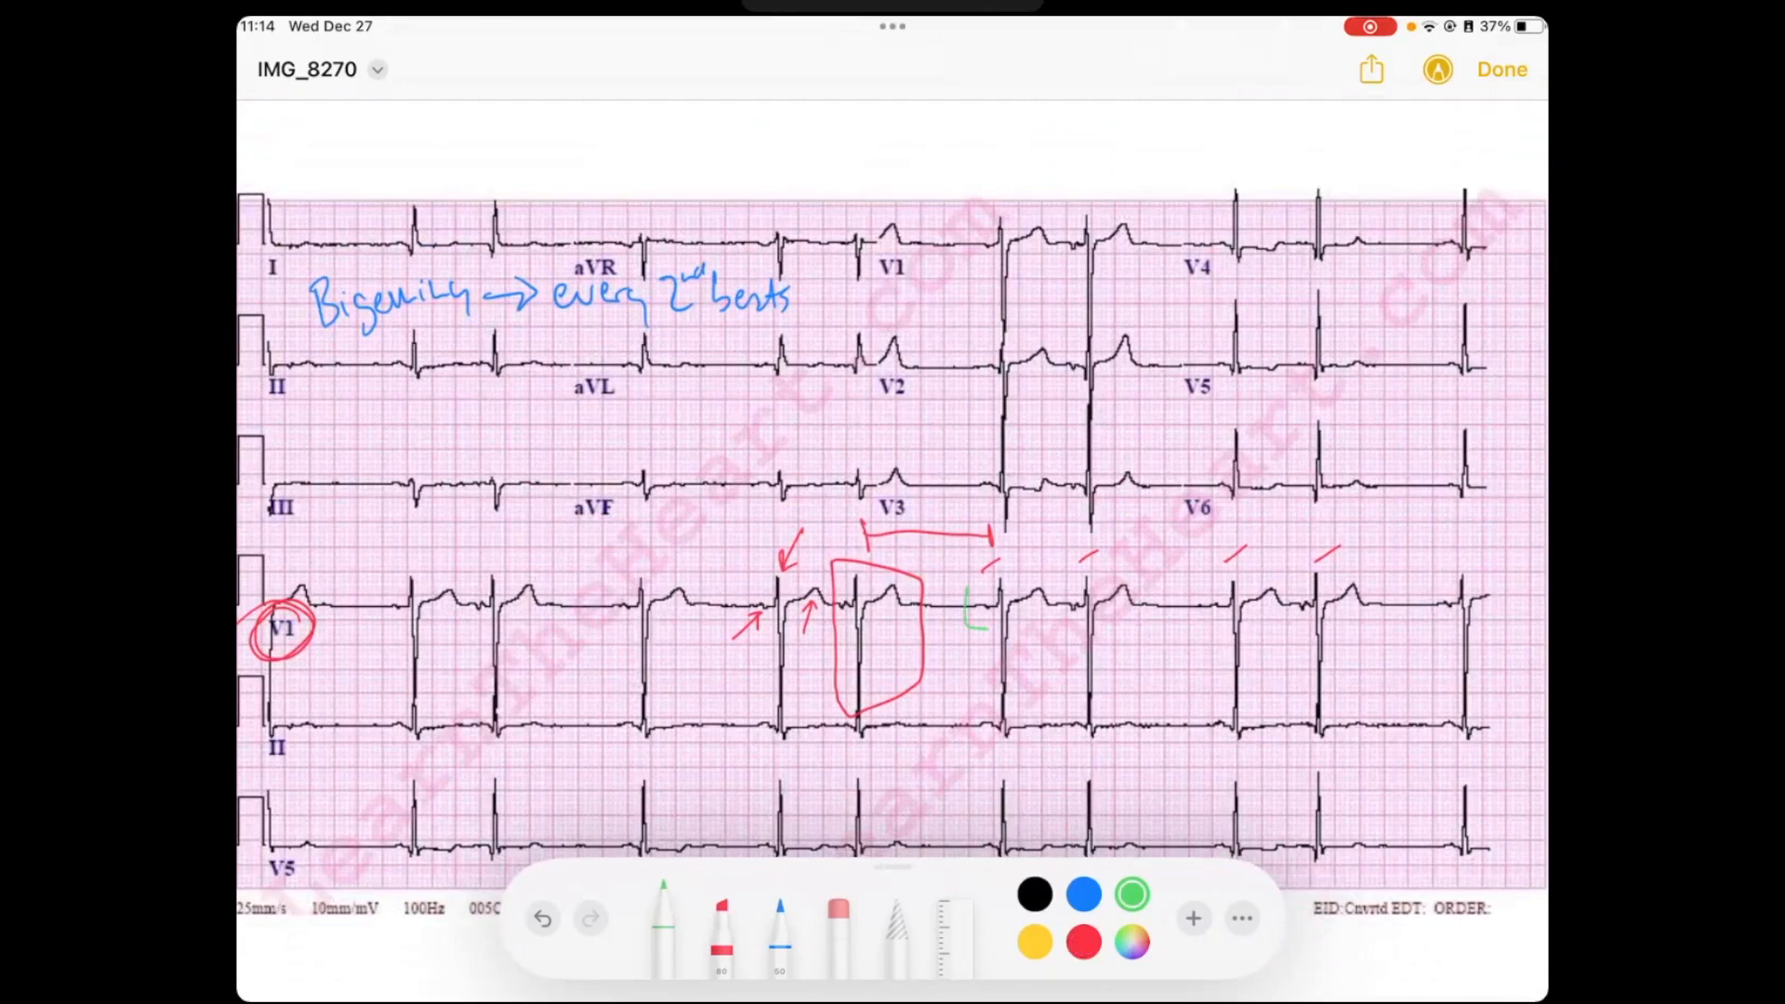
left_click_drag(973, 598, 996, 620)
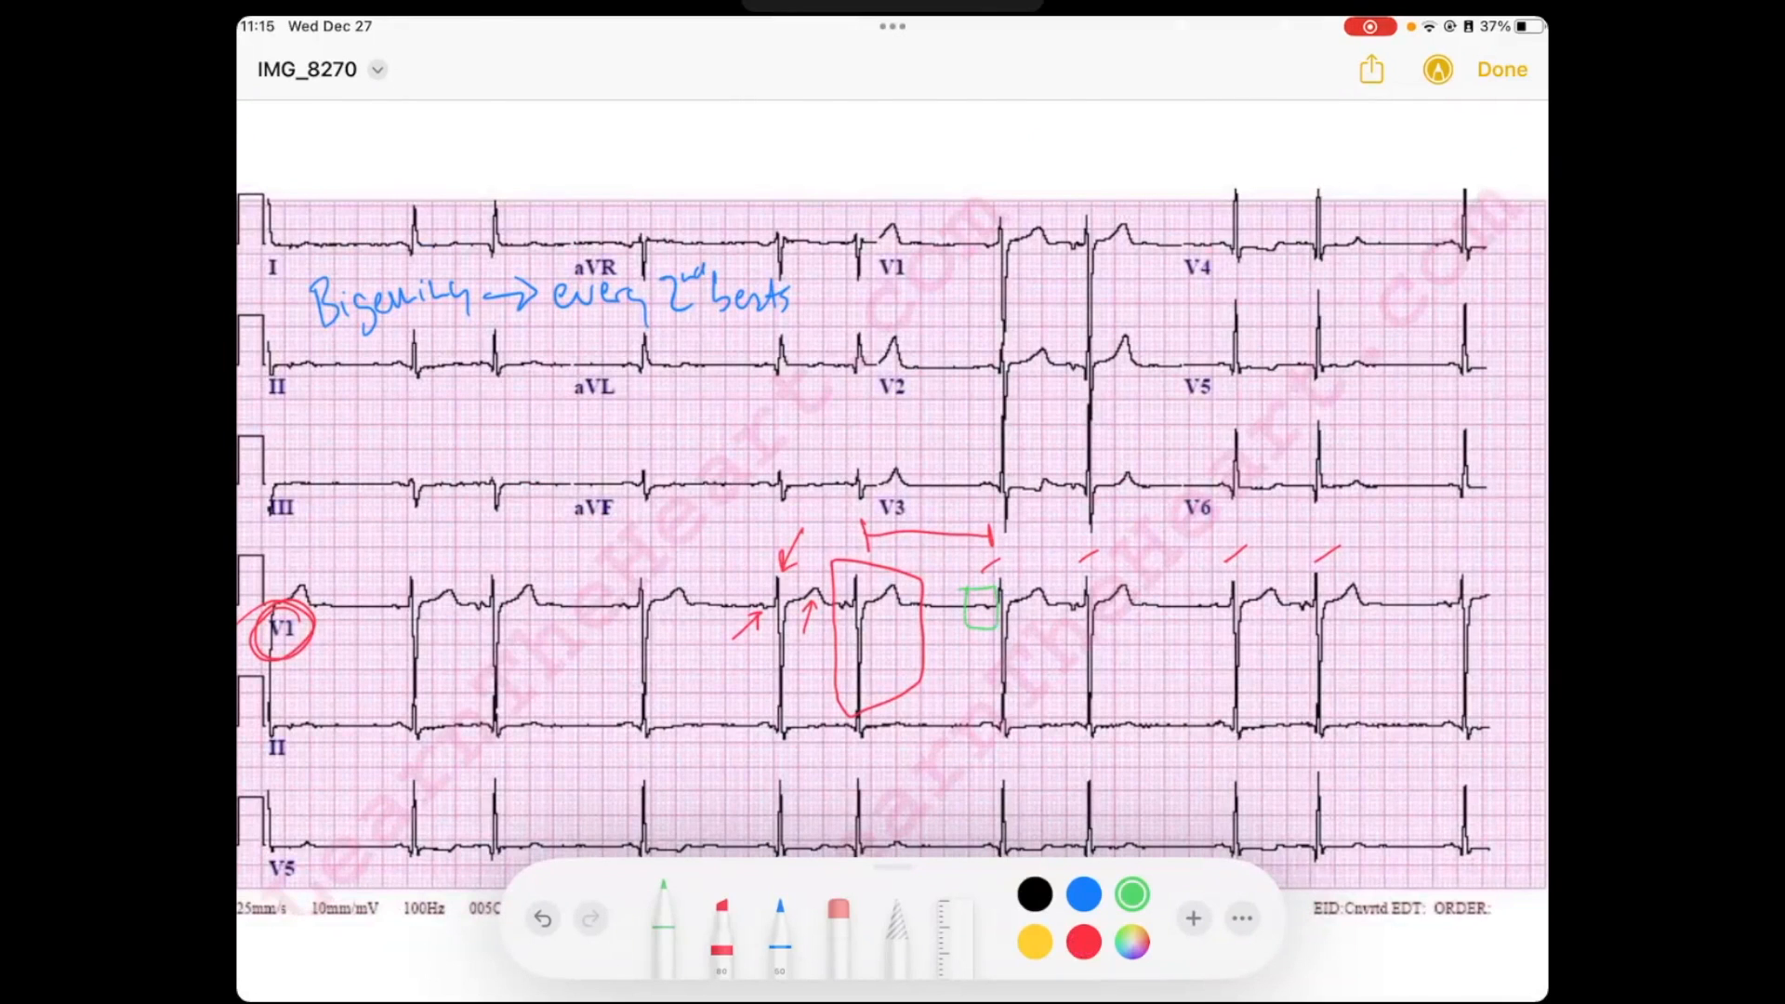
left_click(1081, 894)
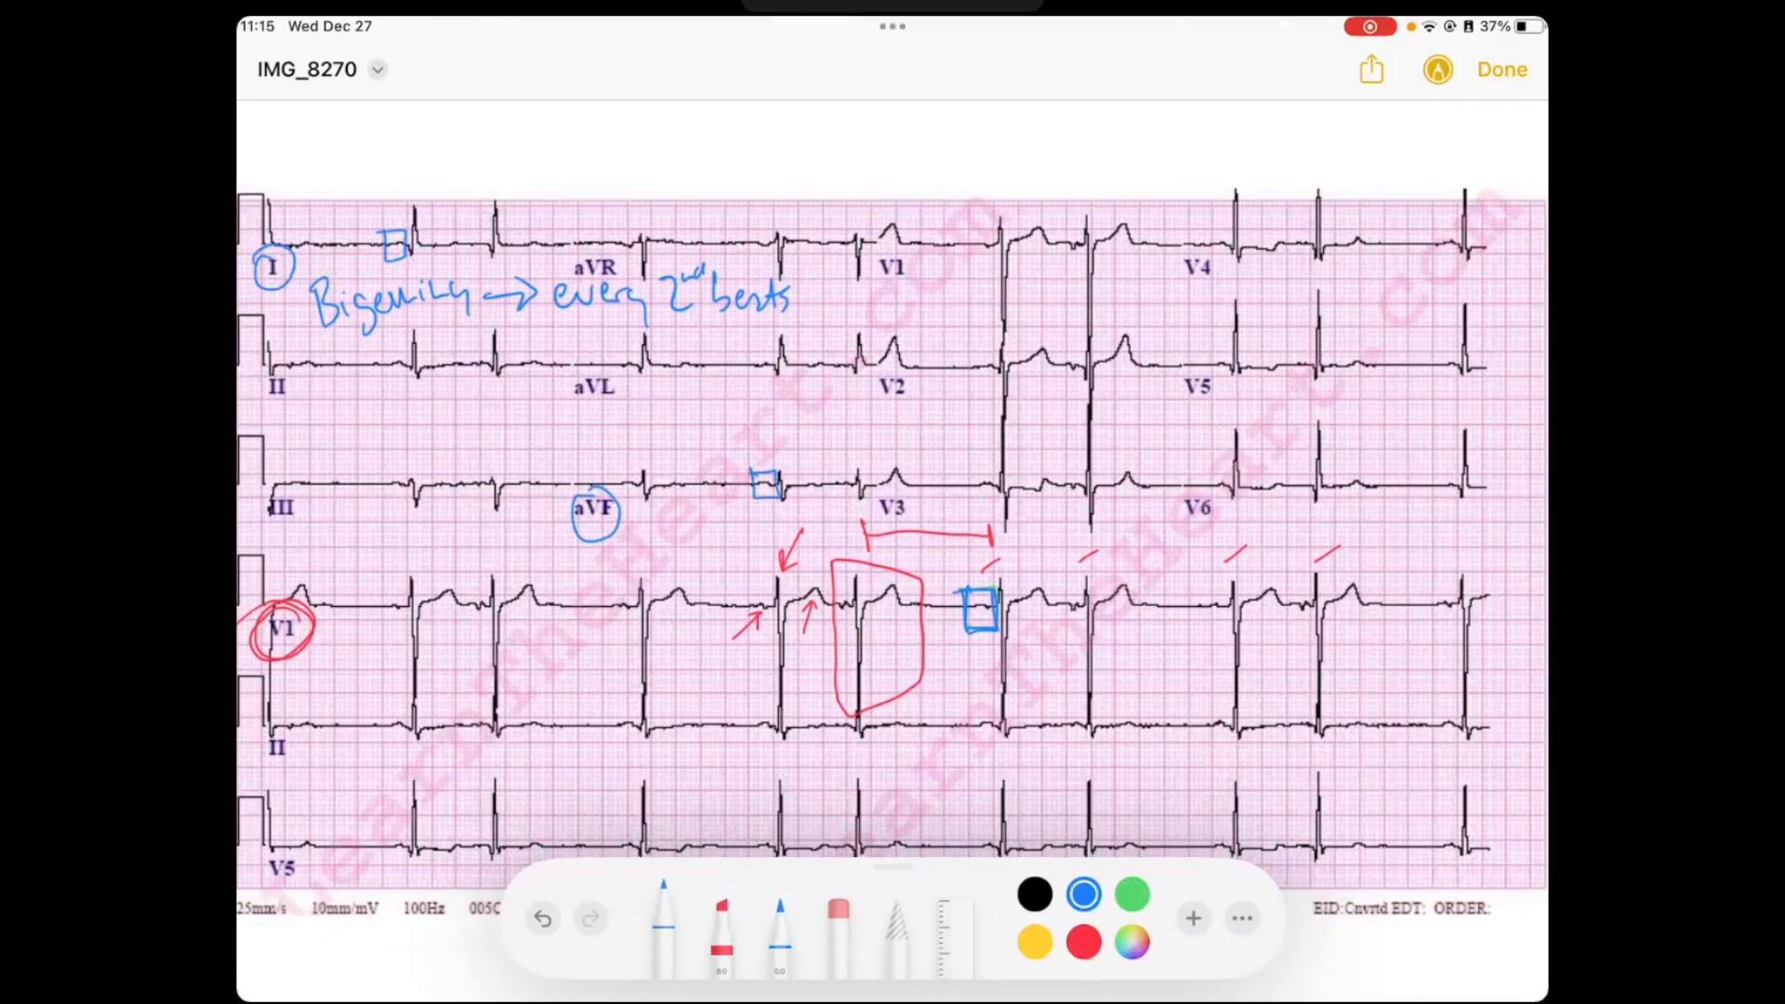
Link two boxed beats with a curved arrow and label the boxed beat 'PAC'
left_click_drag(1070, 587, 1054, 620)
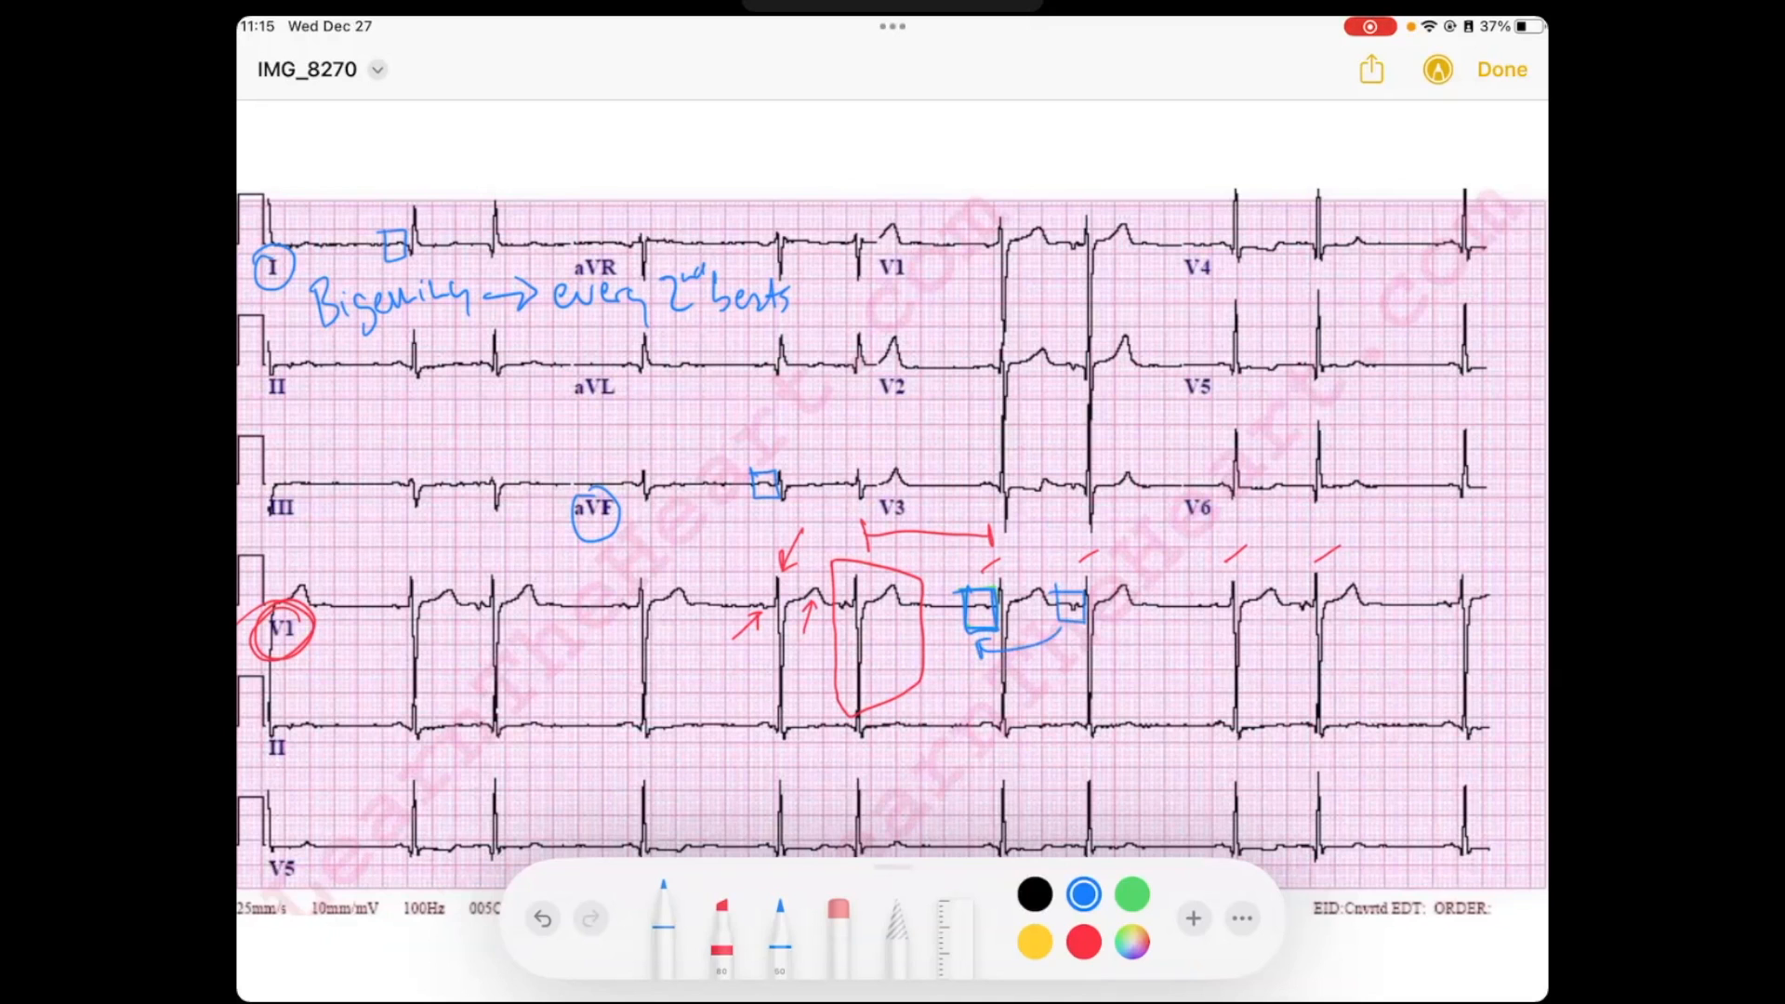
left_click_drag(1076, 580, 1121, 544)
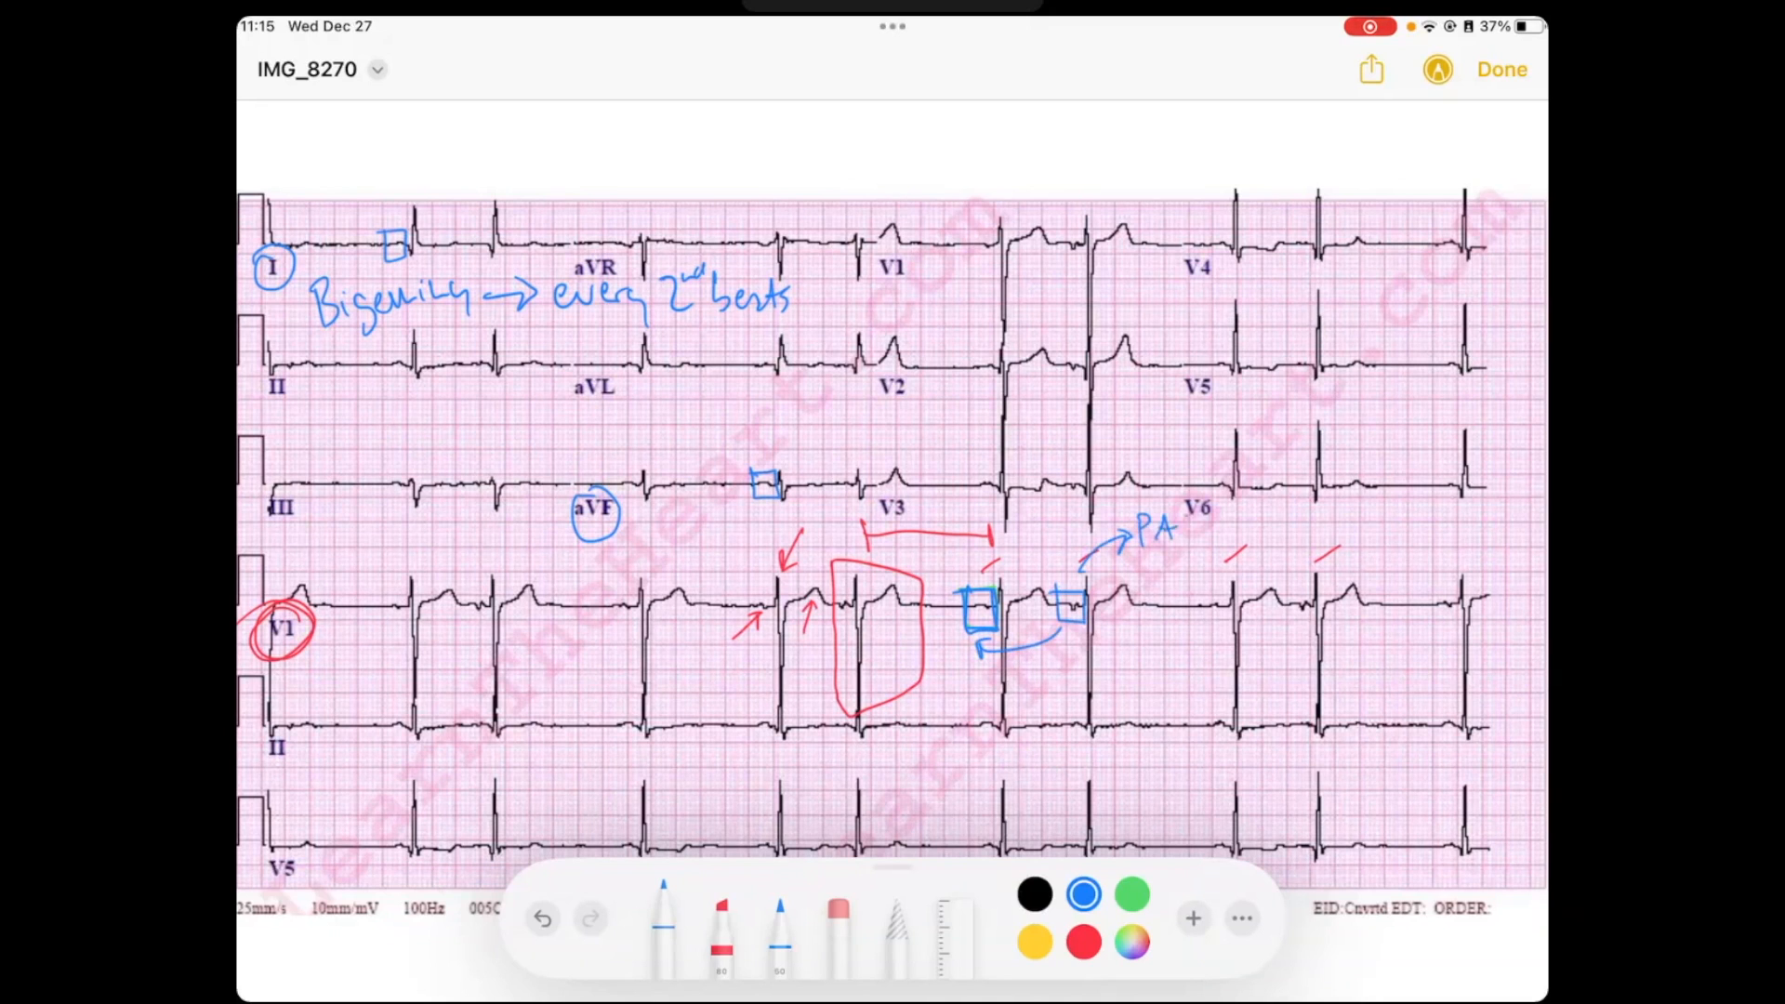
left_click(1190, 529)
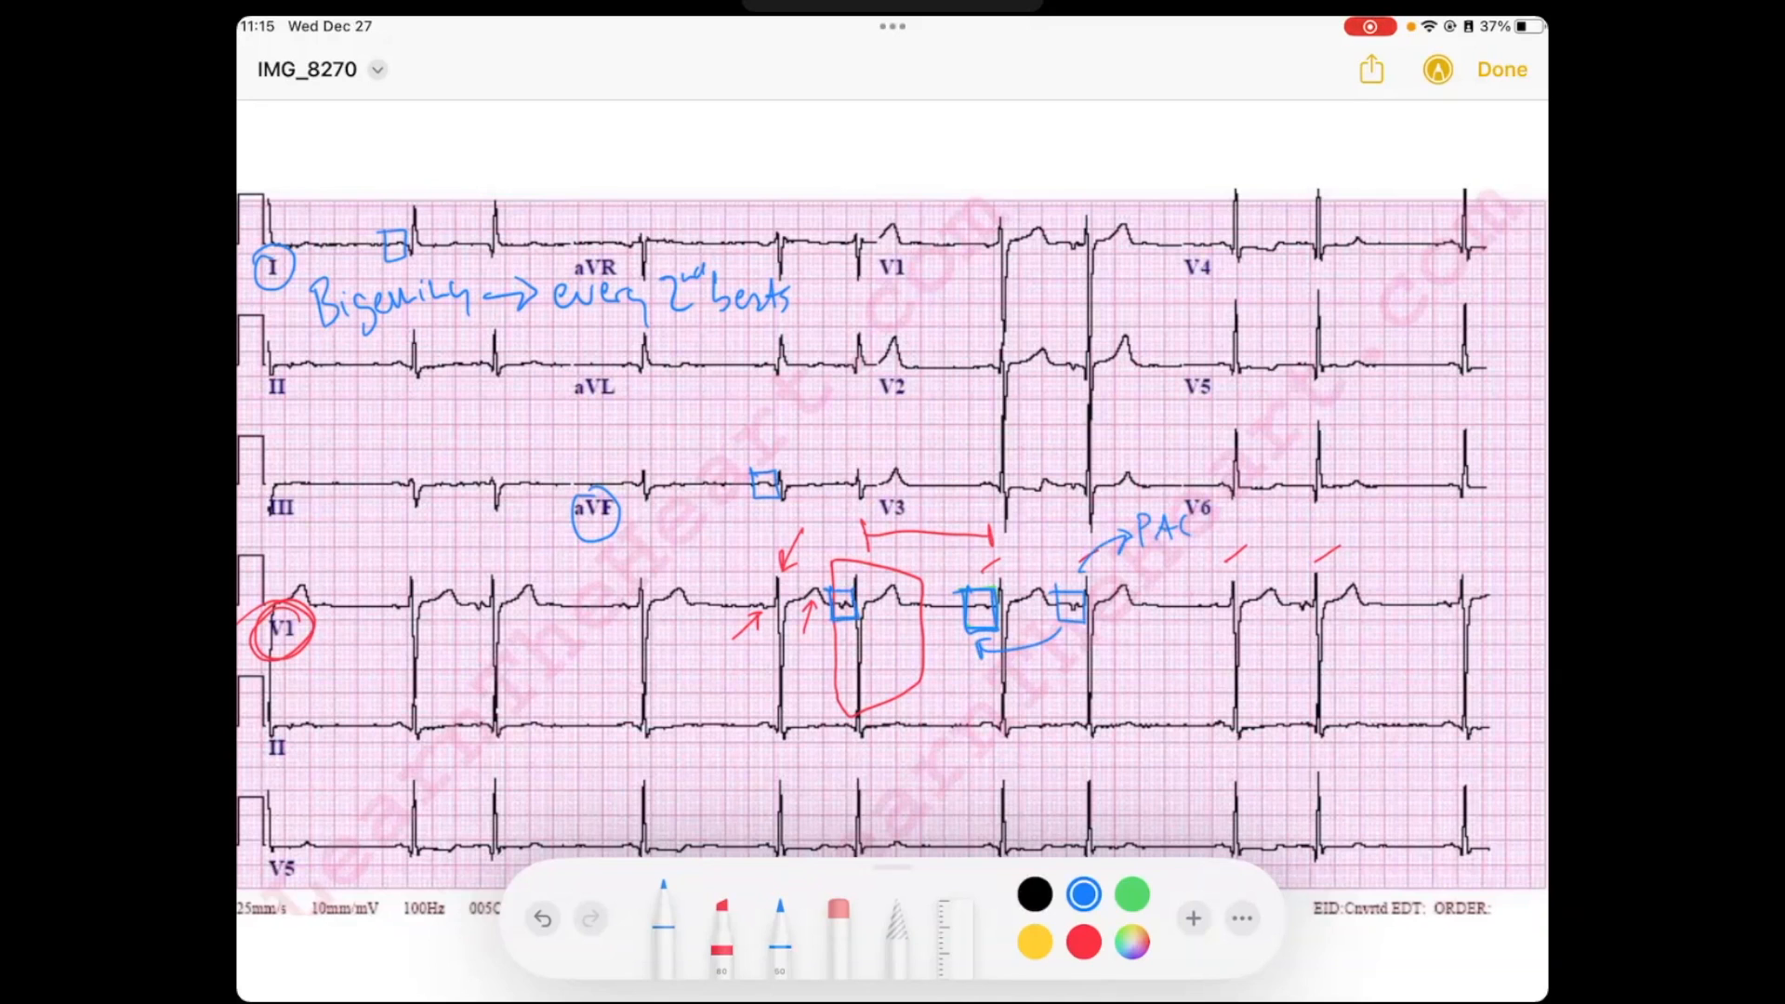
Box the P wave of an earlier beat and note the PAC as 'ectopic'
left_click_drag(462, 615, 484, 598)
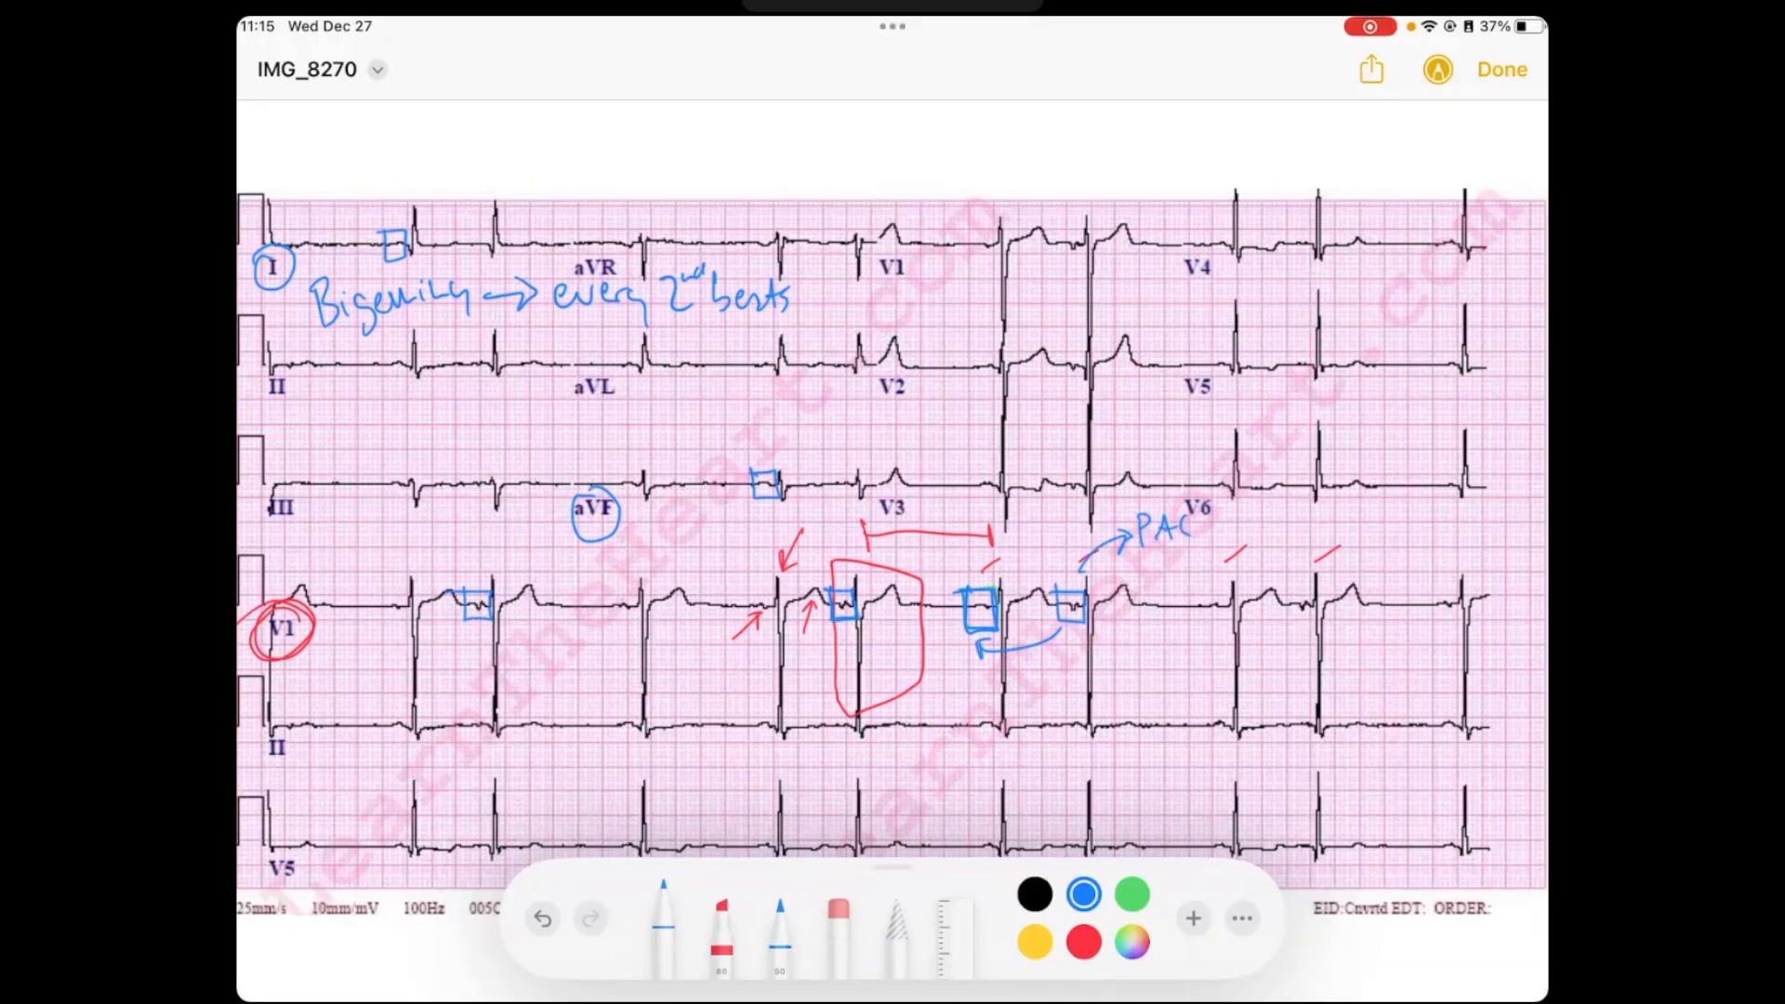
left_click_drag(1281, 592, 1315, 626)
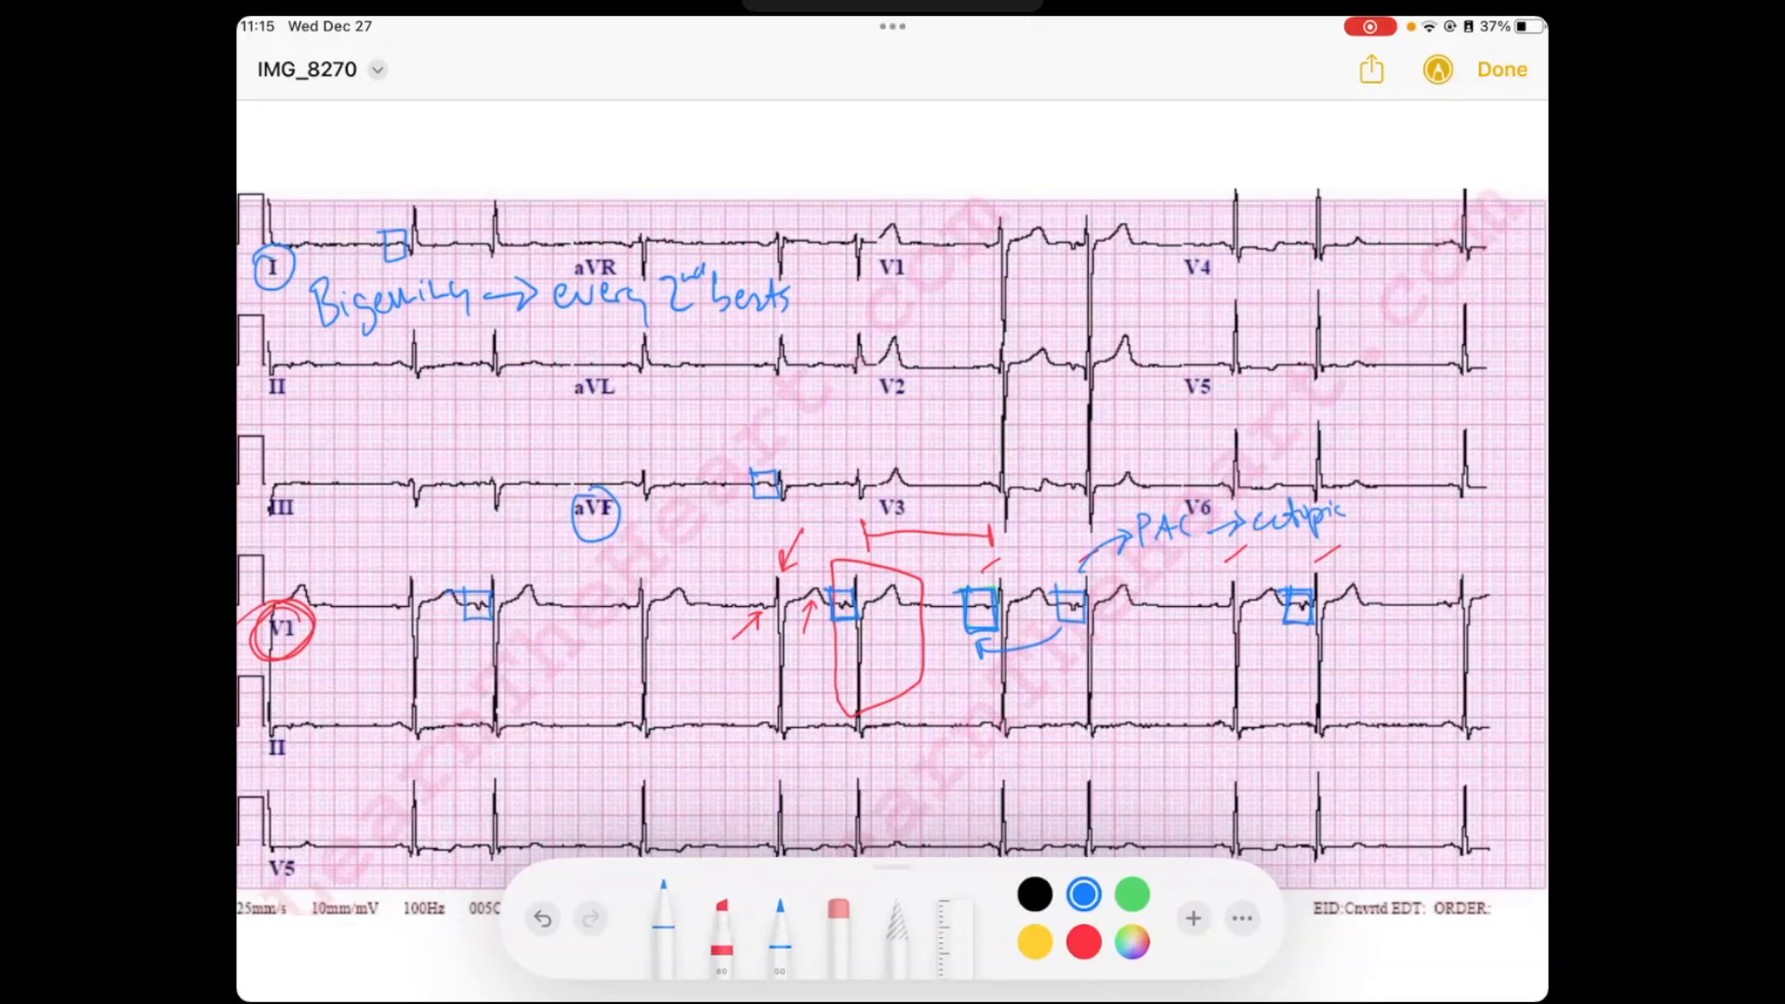
Underline 'every 2nd beats', label P waves under the beats, and write 'Atrial Bigeminy' near aVL
left_click_drag(746, 684, 780, 666)
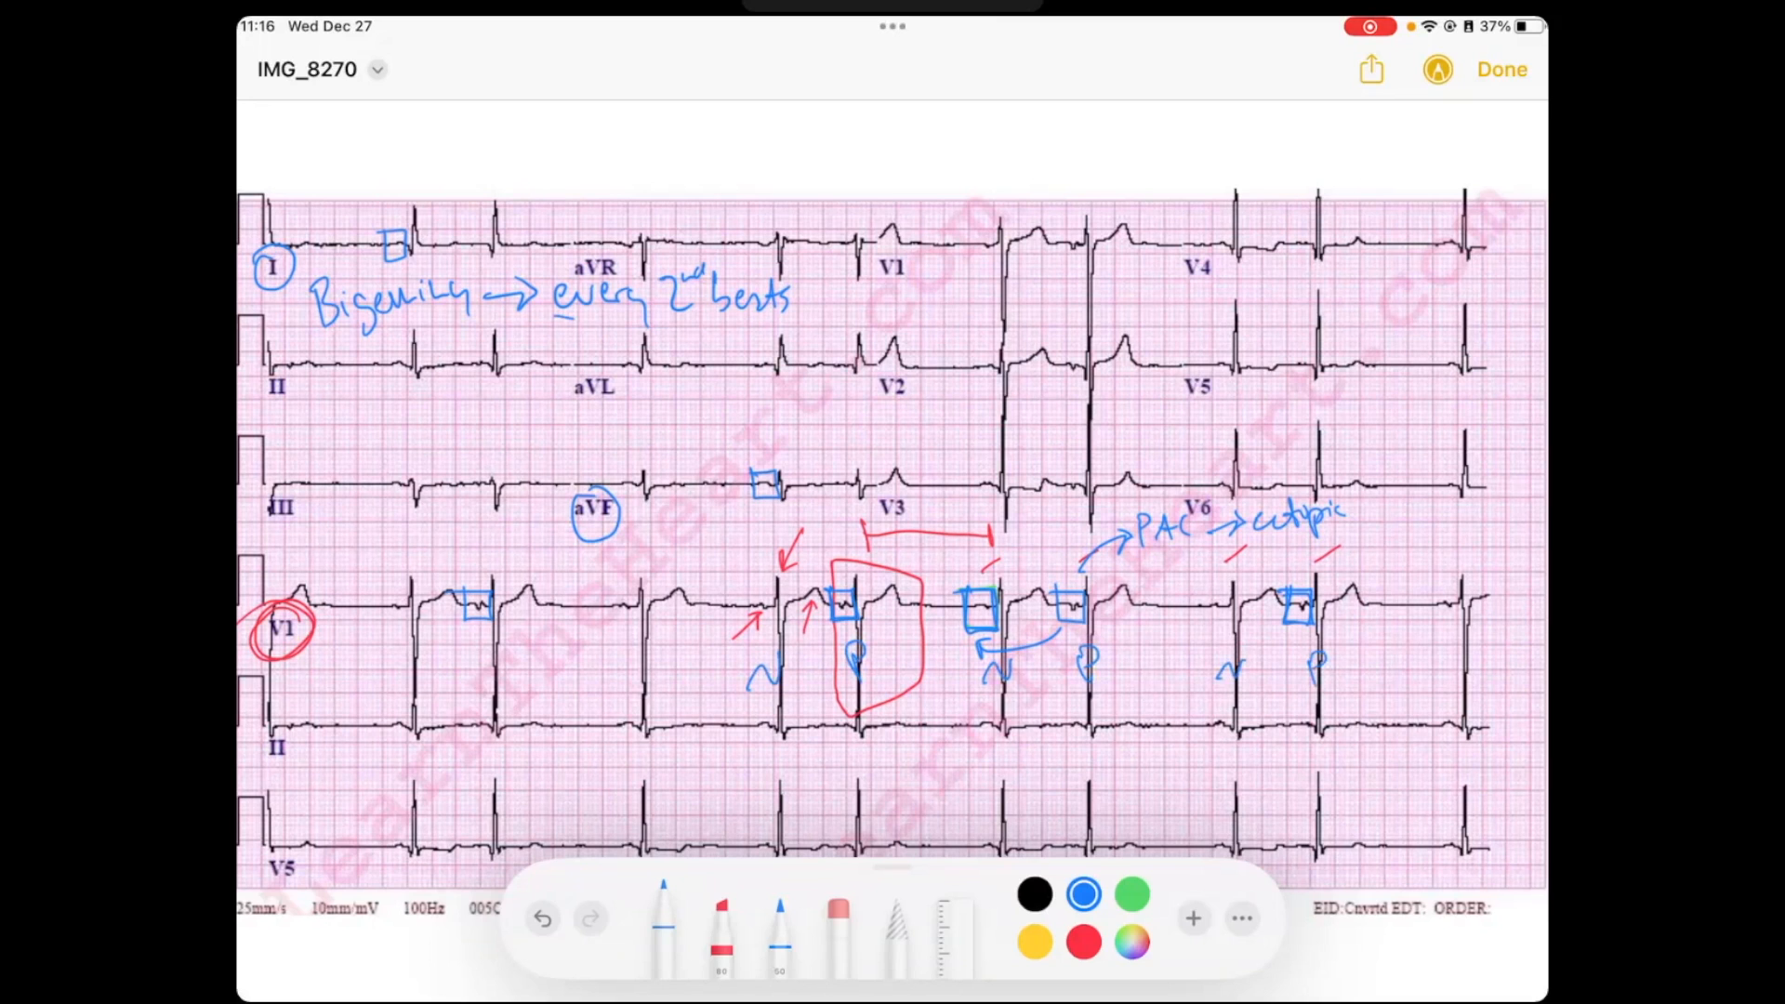
left_click_drag(558, 336, 769, 342)
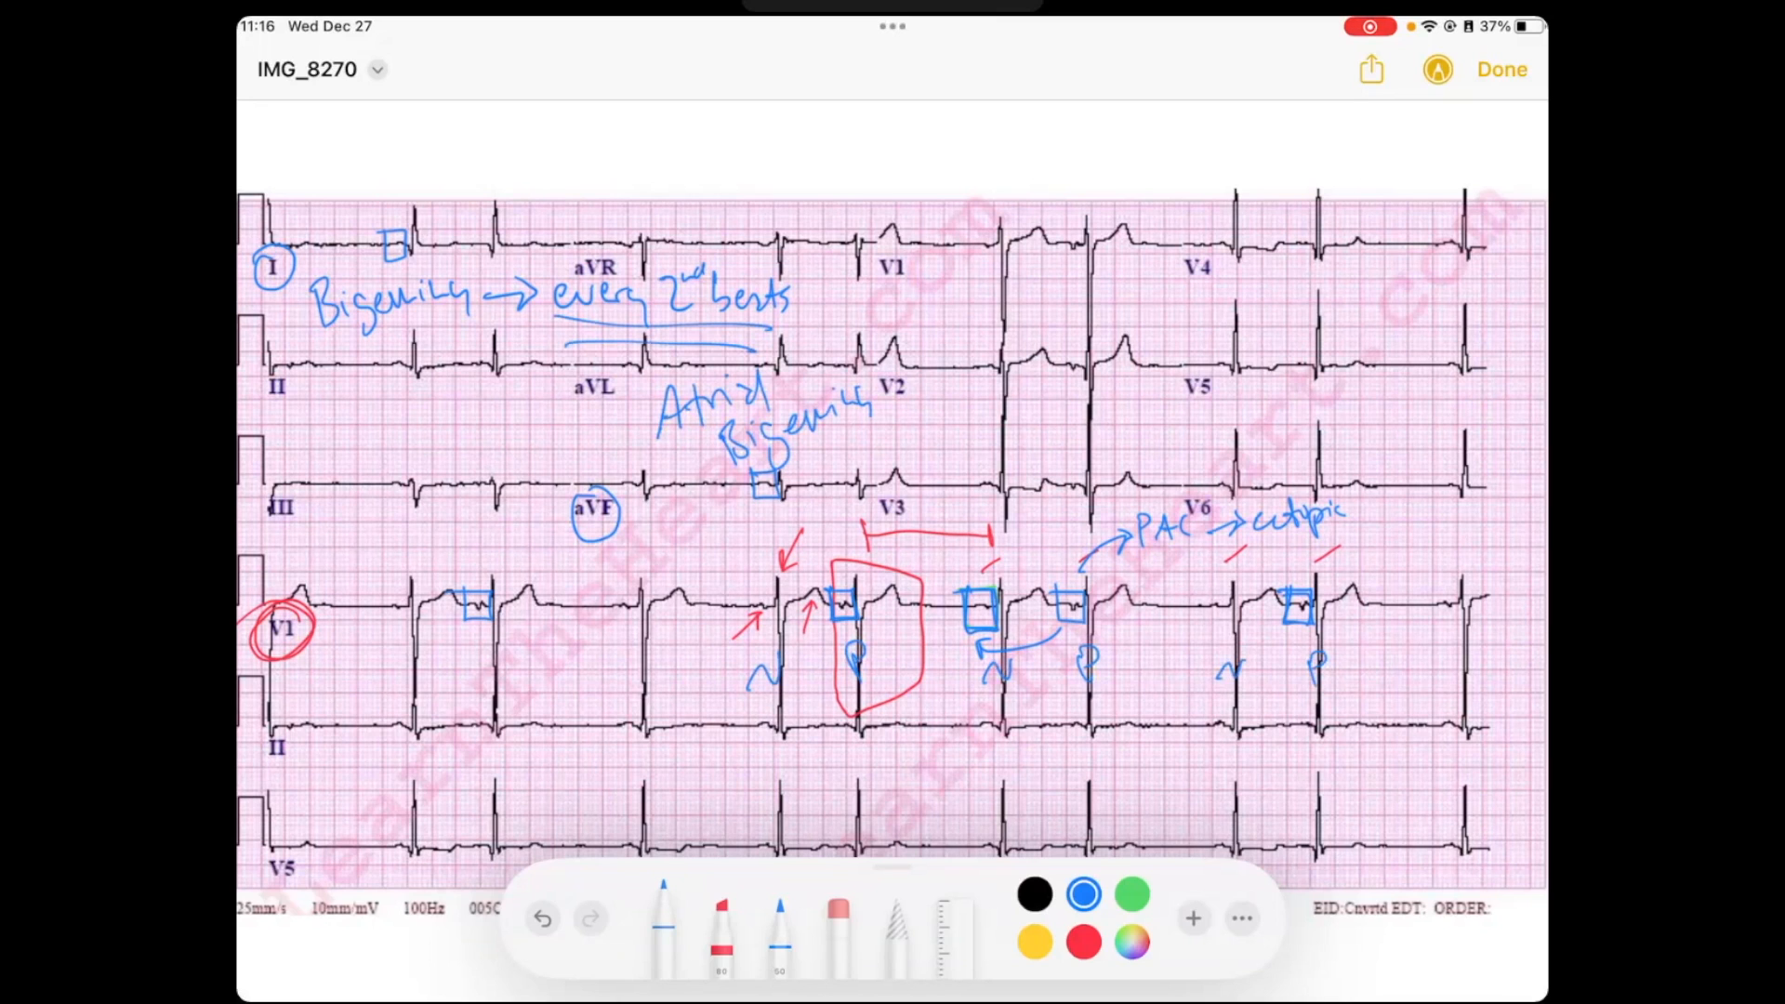
Draw an arrow from 'Atrial Bigeminy' to a blue note 'Every 2 beats is PAC'
left_click_drag(866, 392, 979, 324)
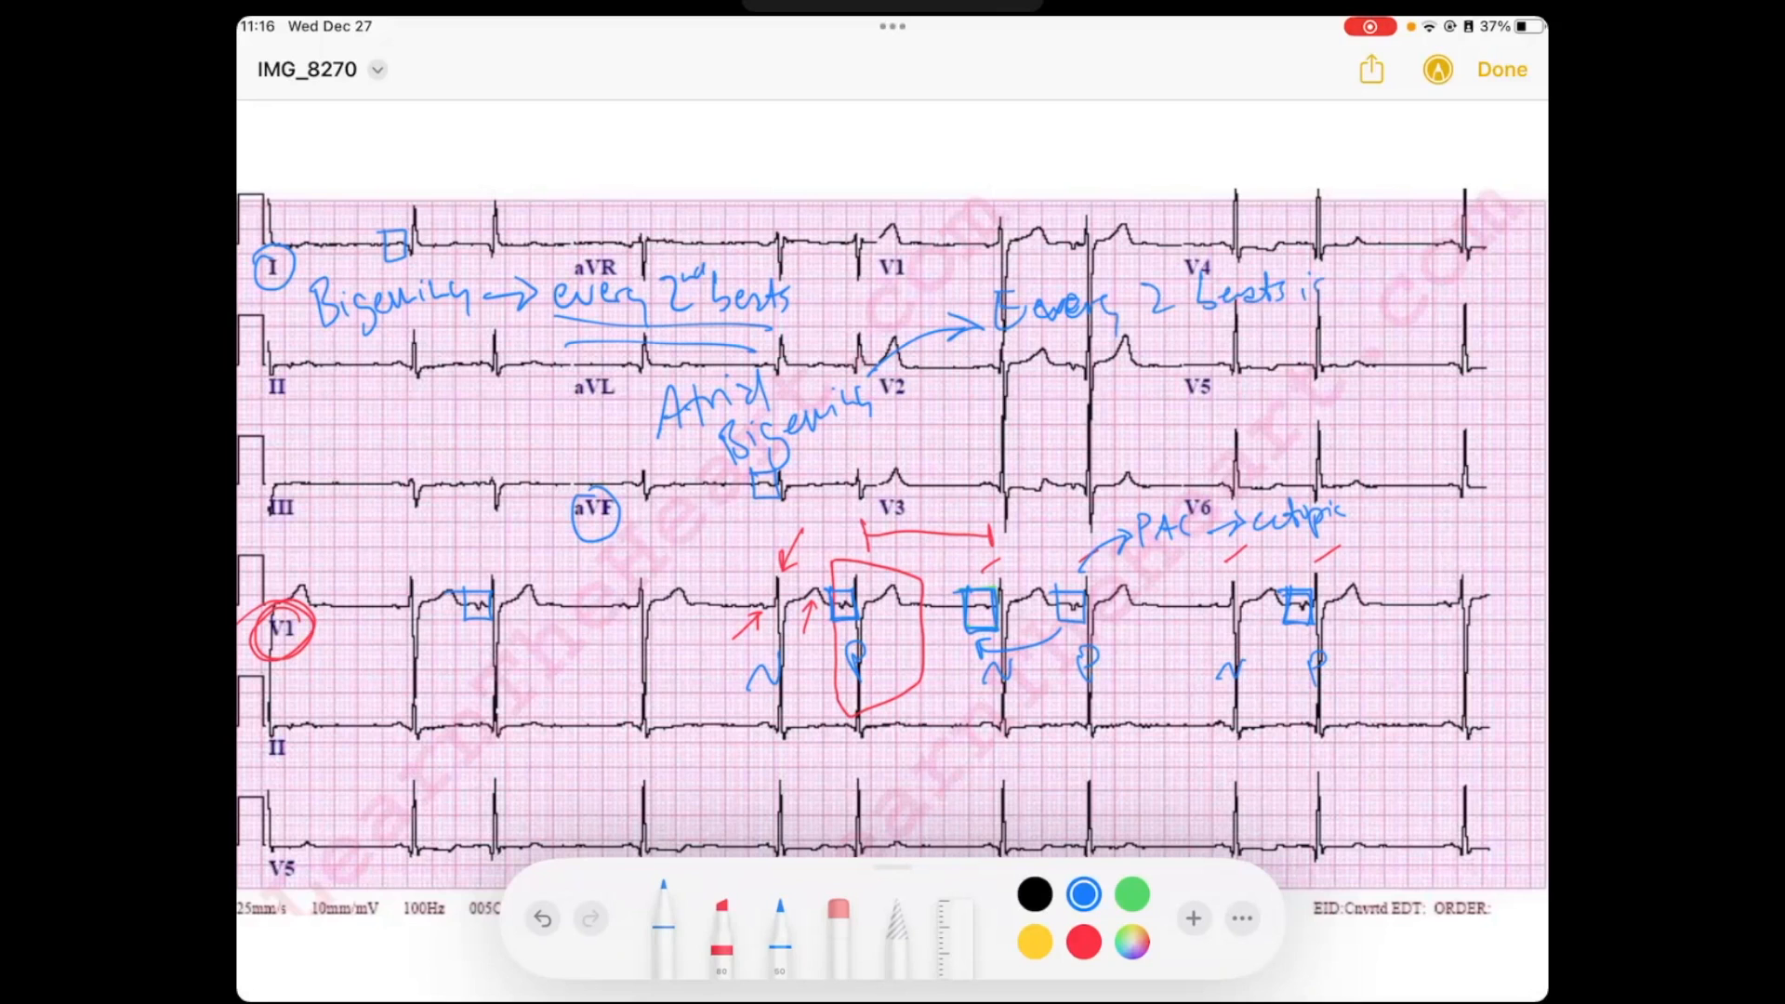
left_click_drag(1355, 285, 1424, 285)
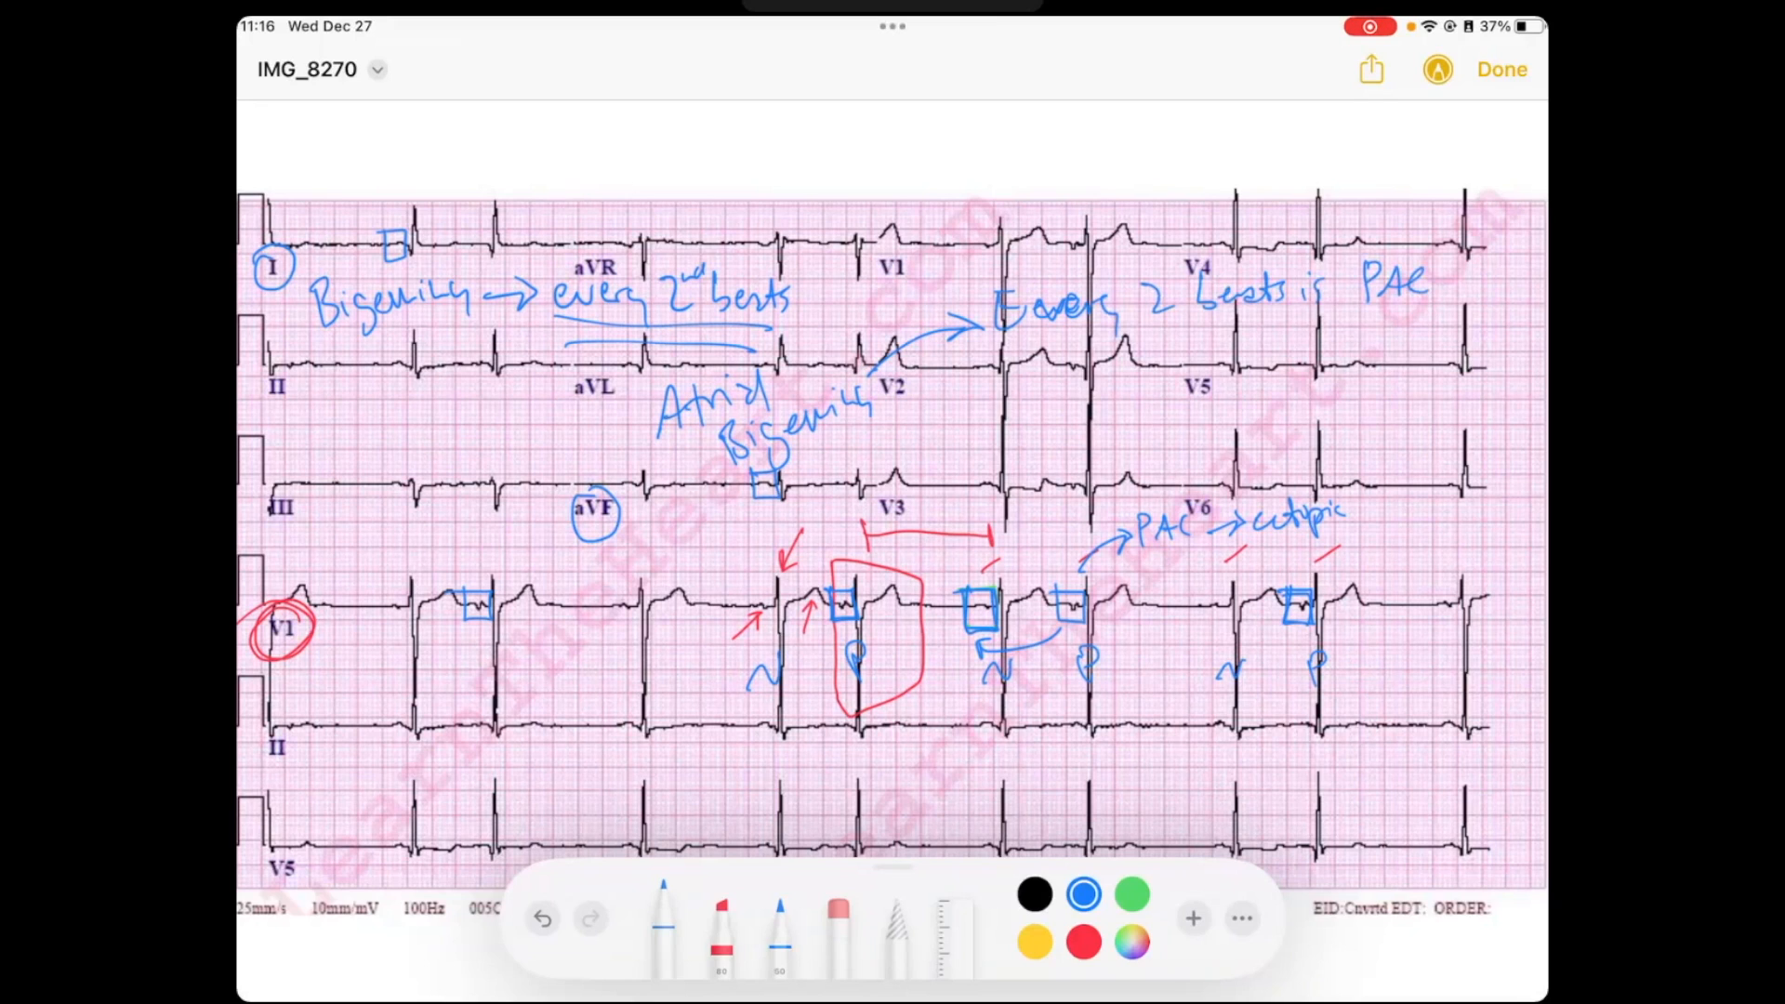
left_click(1130, 894)
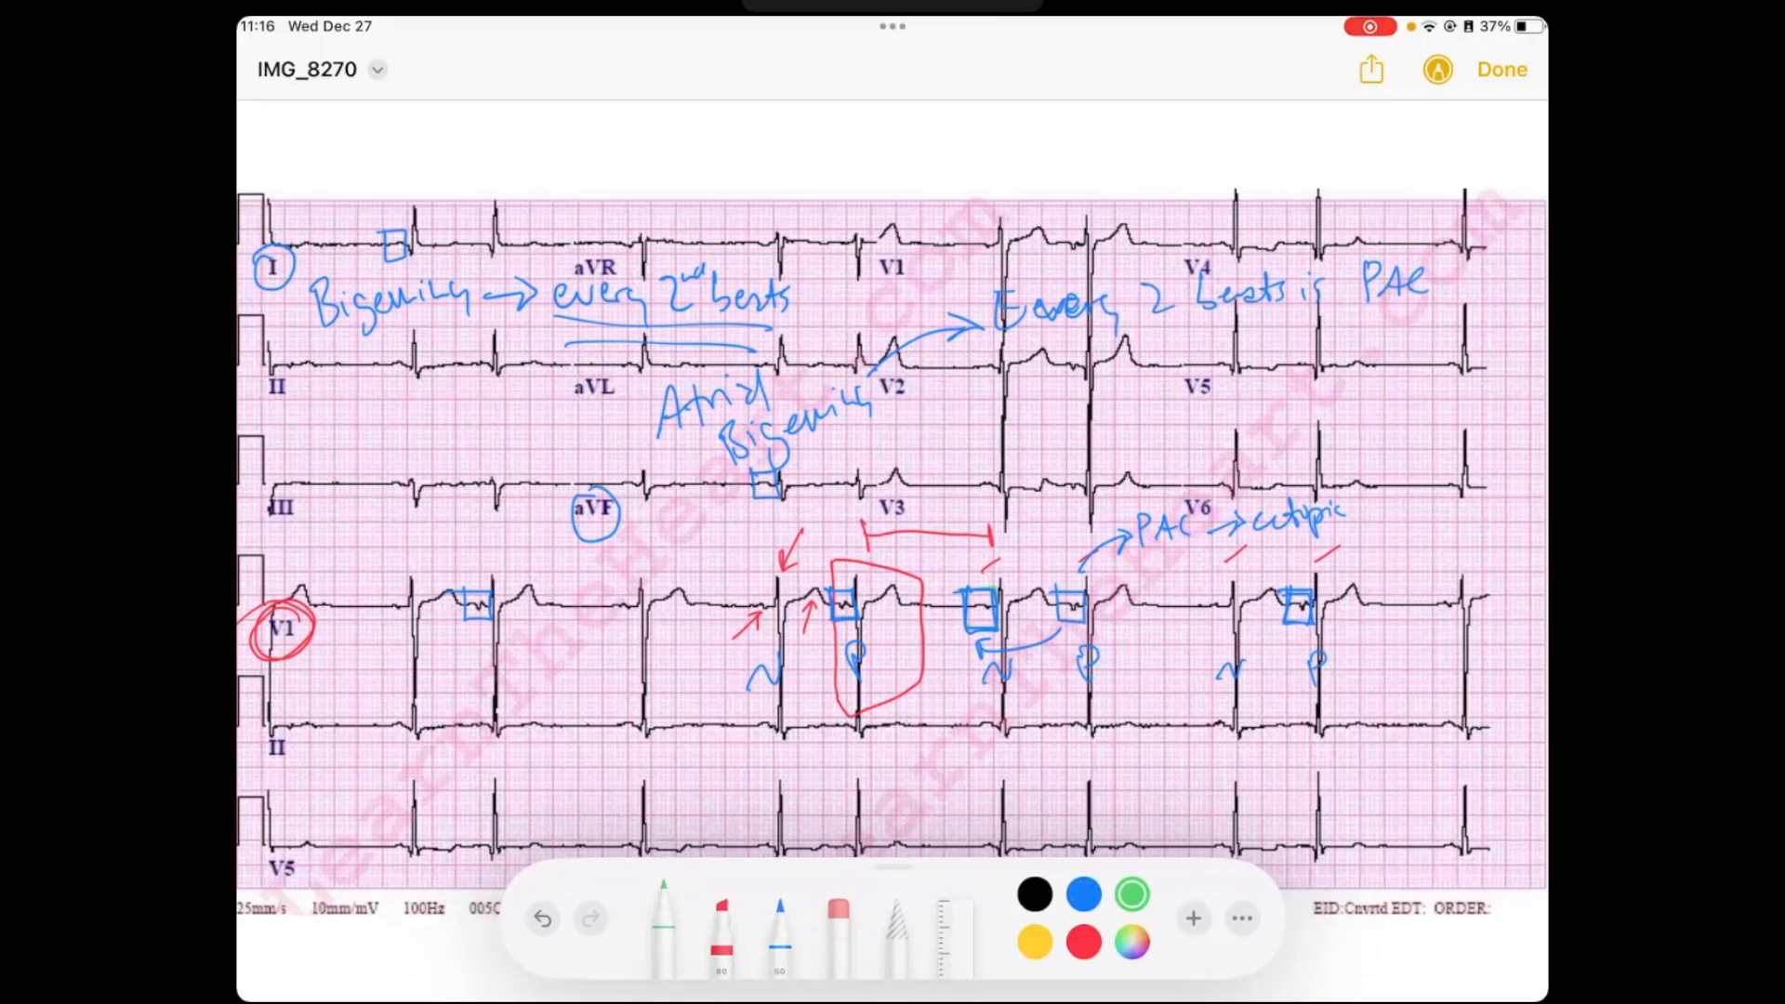
Circle the boxed PAC P waves in green and underline 'Atrial Bigeminy' in green
left_click_drag(1048, 620, 1087, 592)
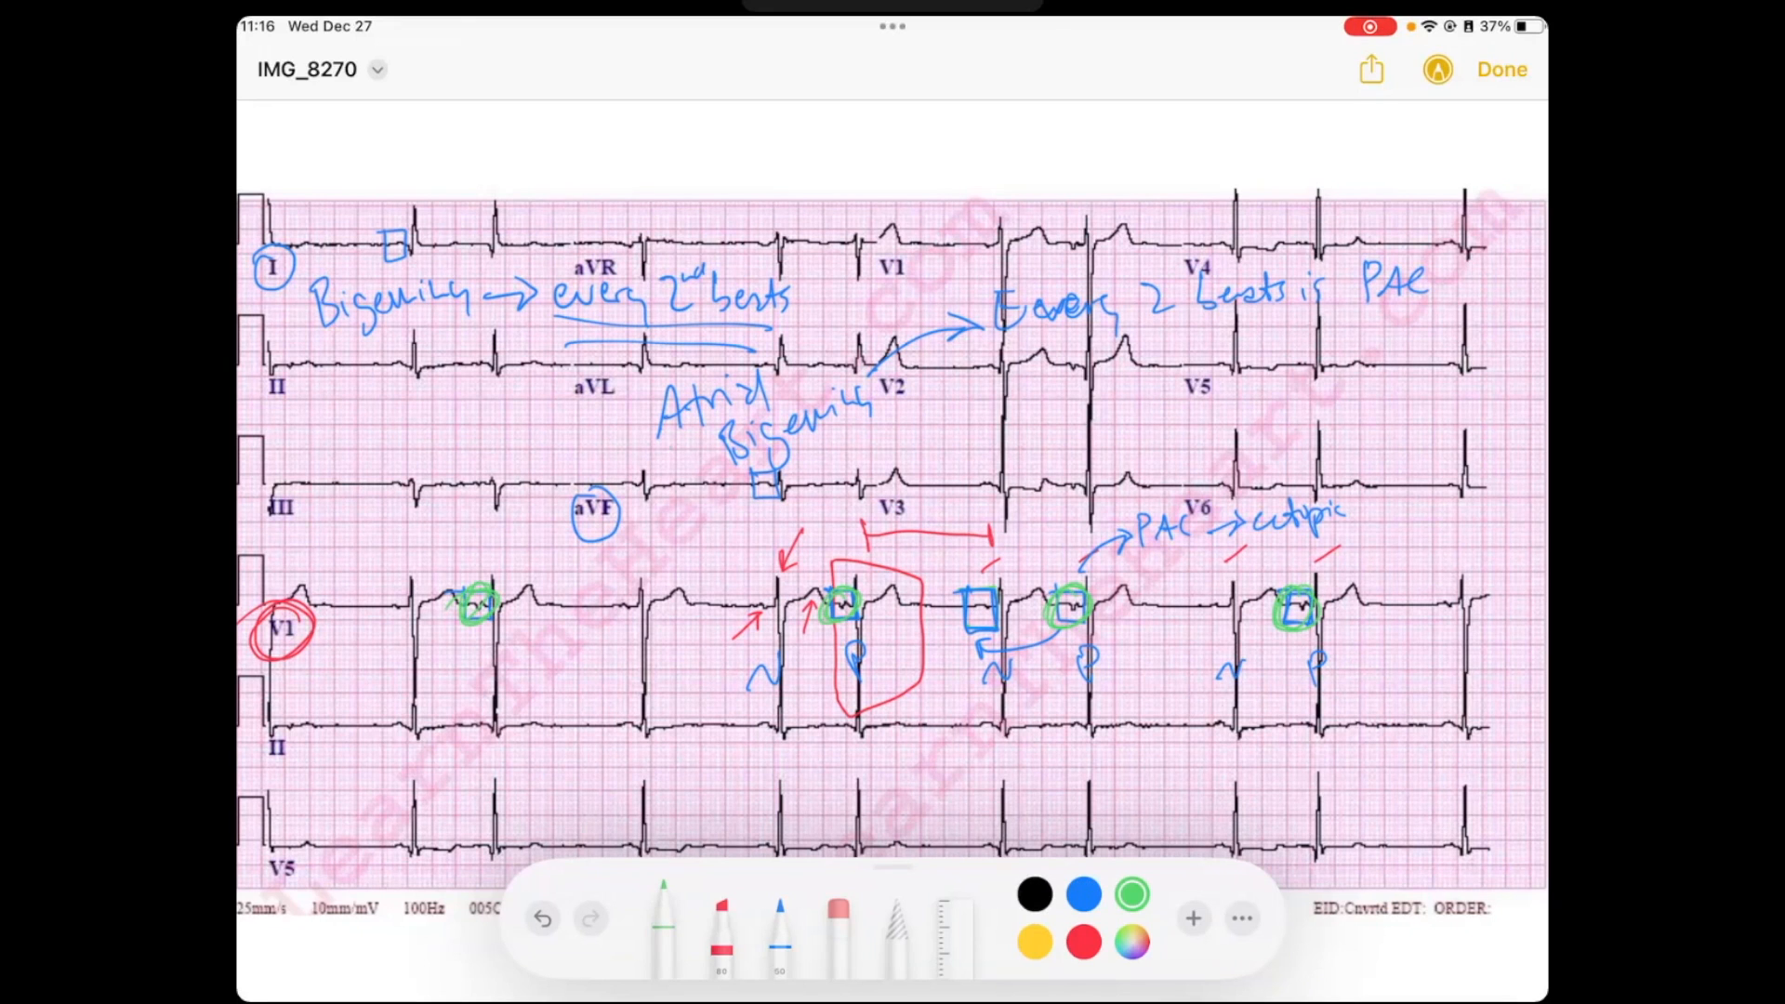
left_click_drag(678, 445, 888, 422)
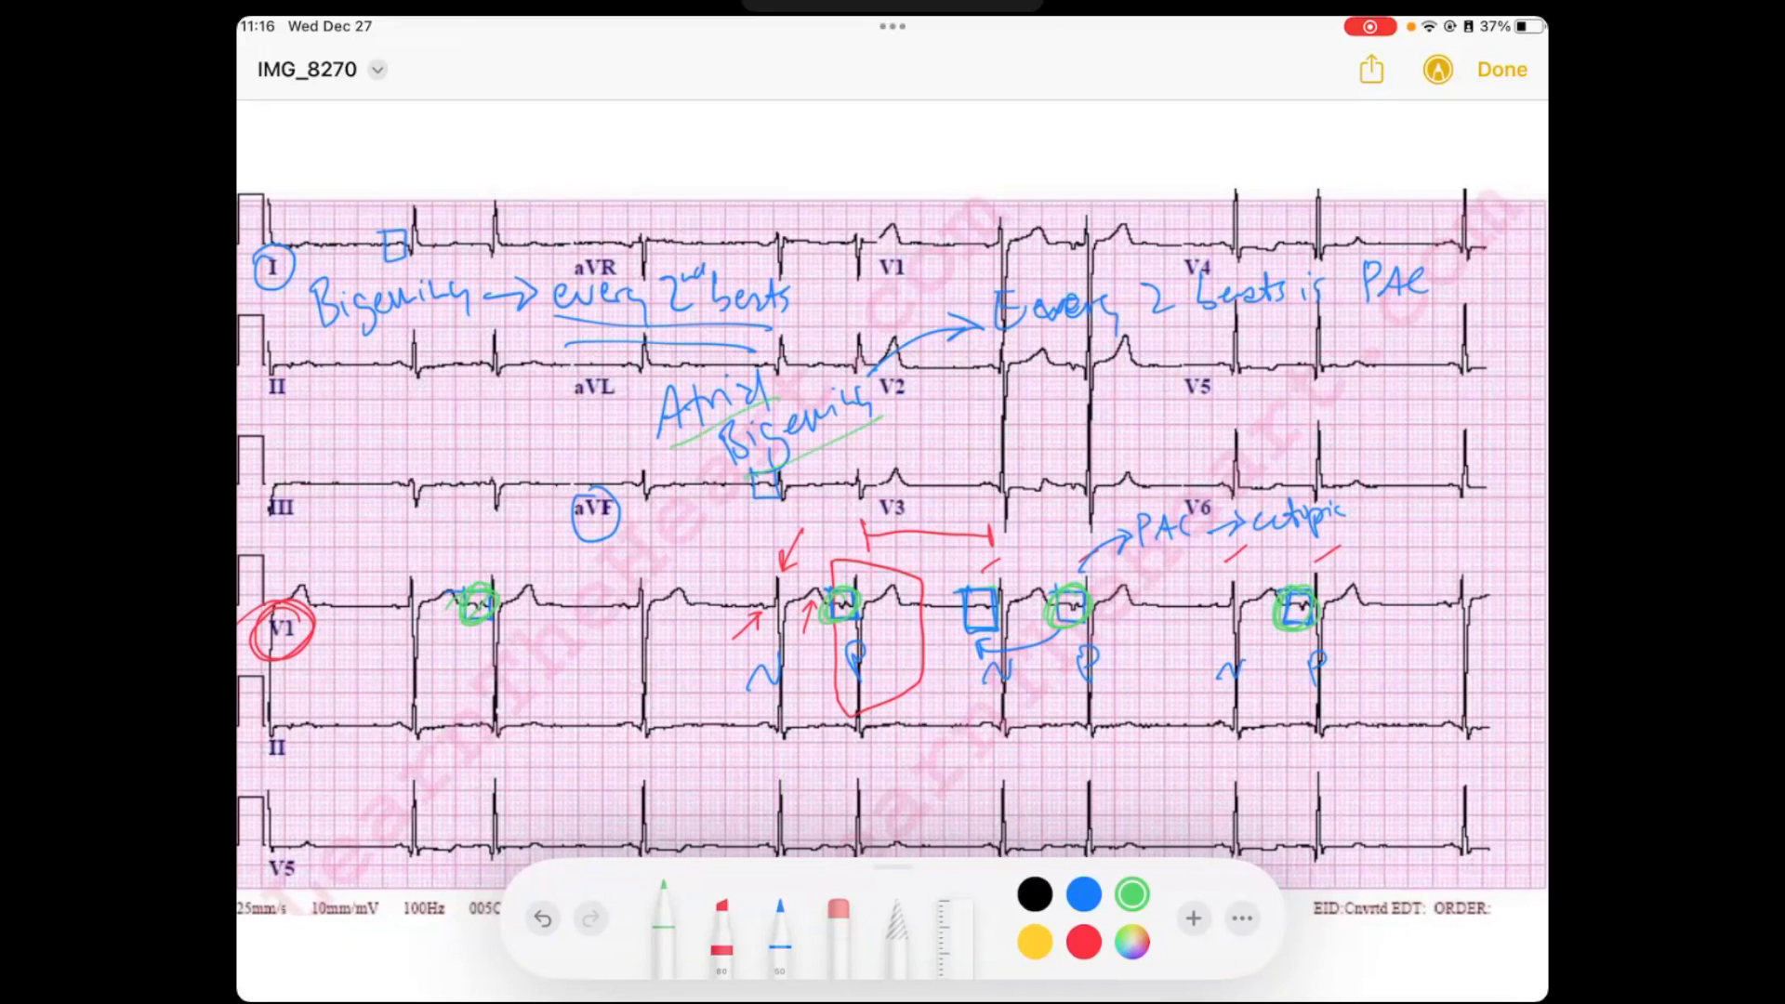